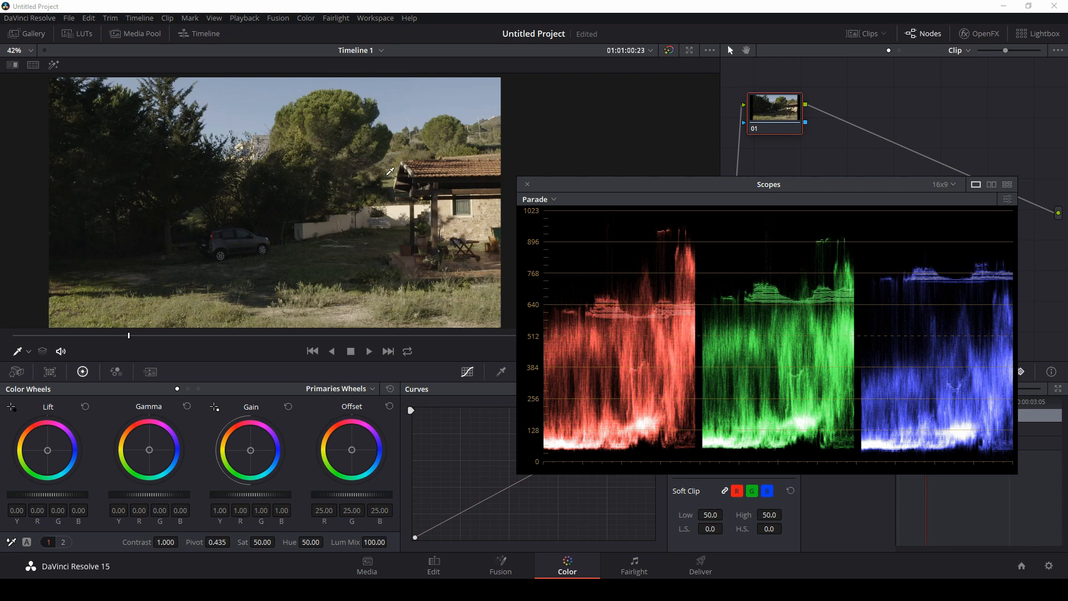
mouse_move(303, 264)
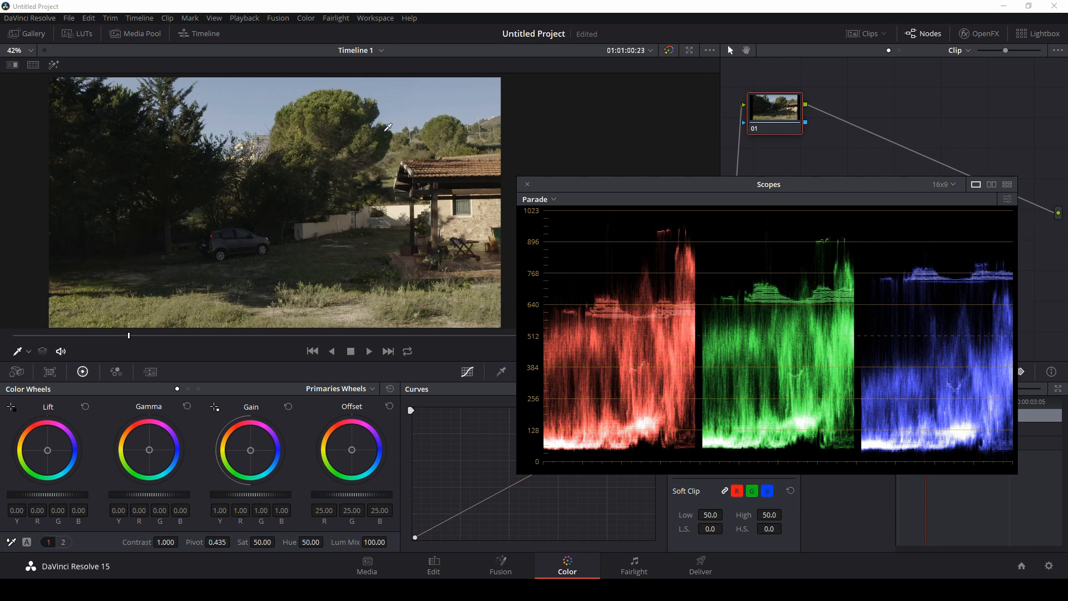
mouse_move(435, 188)
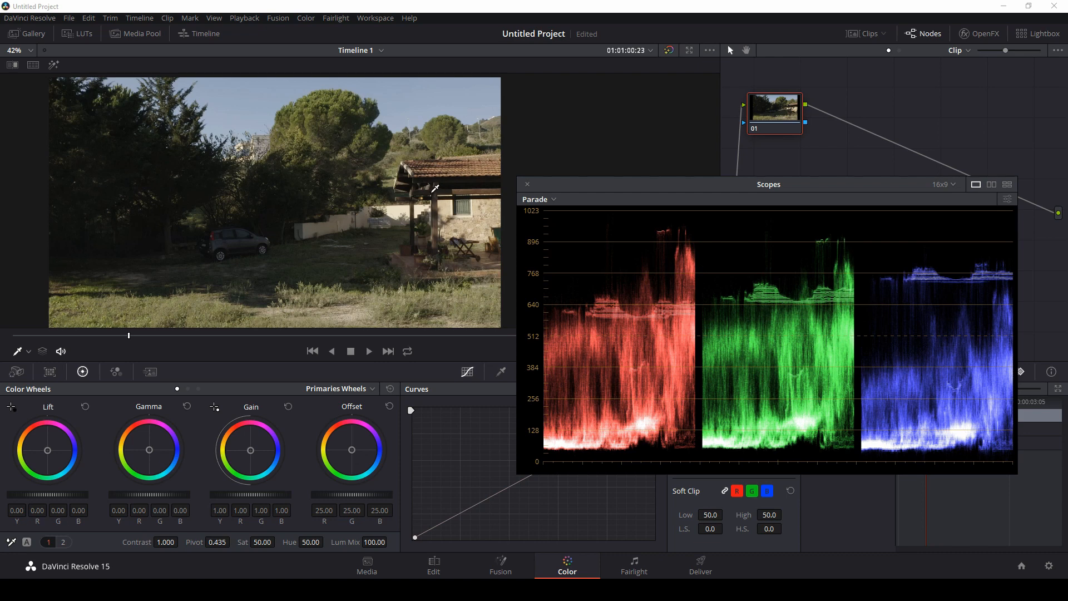
mouse_move(387, 168)
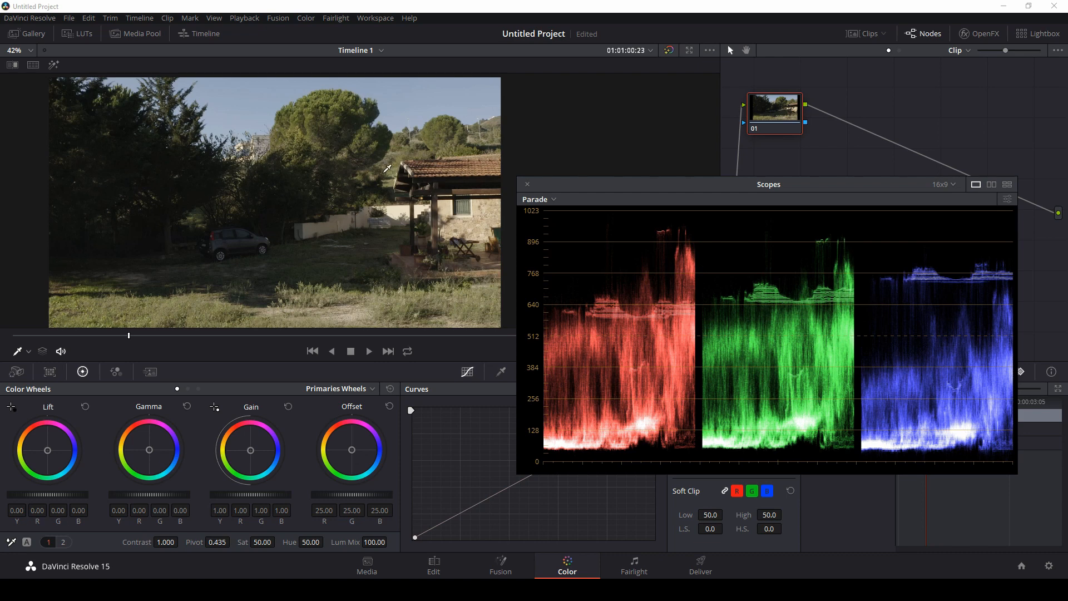
mouse_move(332, 286)
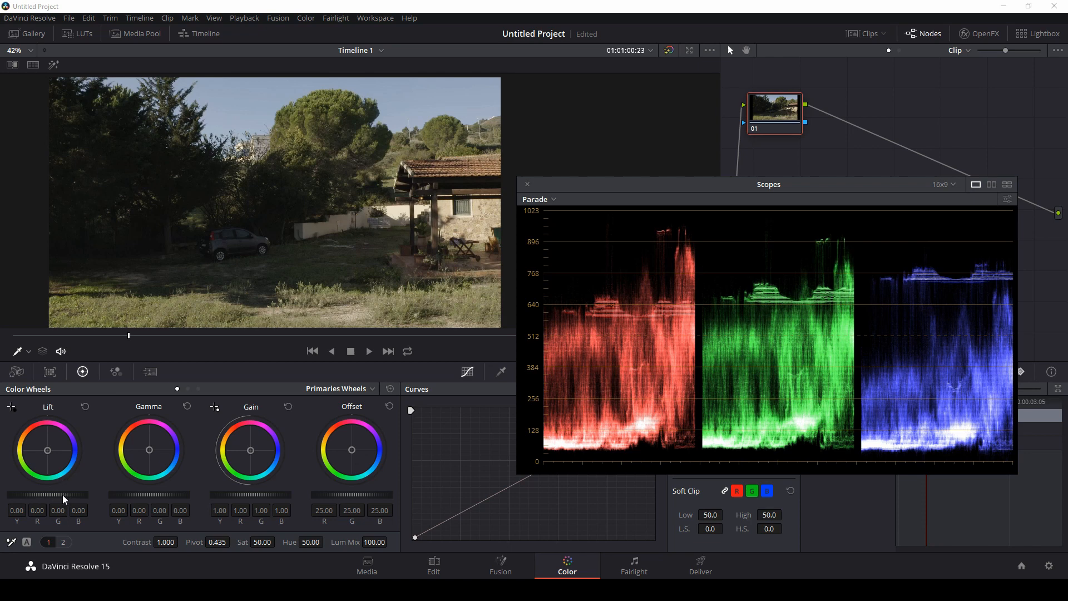
mouse_move(78, 499)
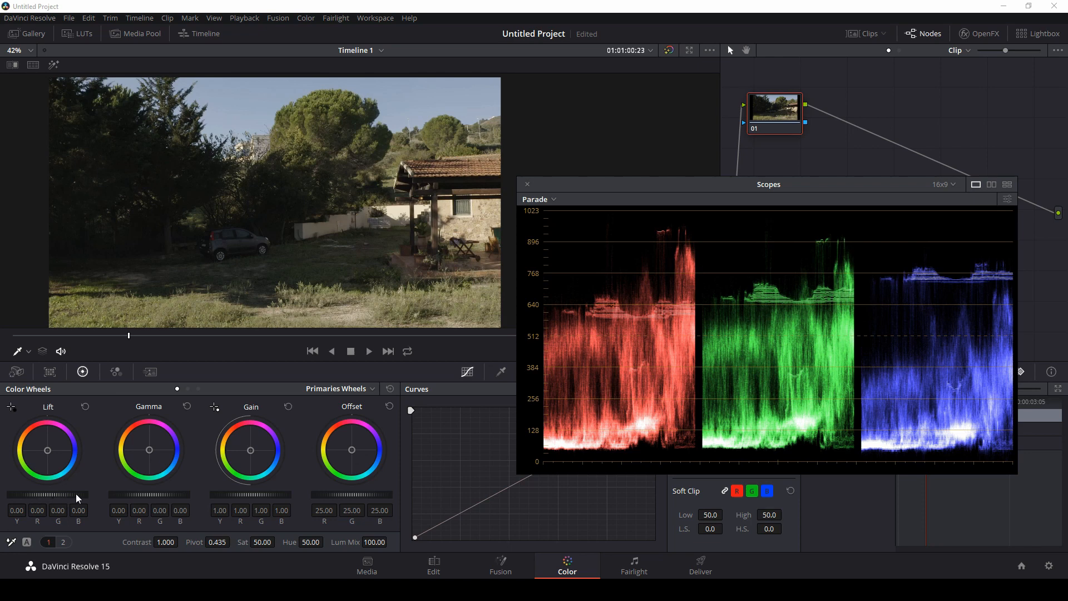
Lower the clip's shadows slightly with the Lift master wheel to -0.02.
left_click_drag(74, 494, 41, 494)
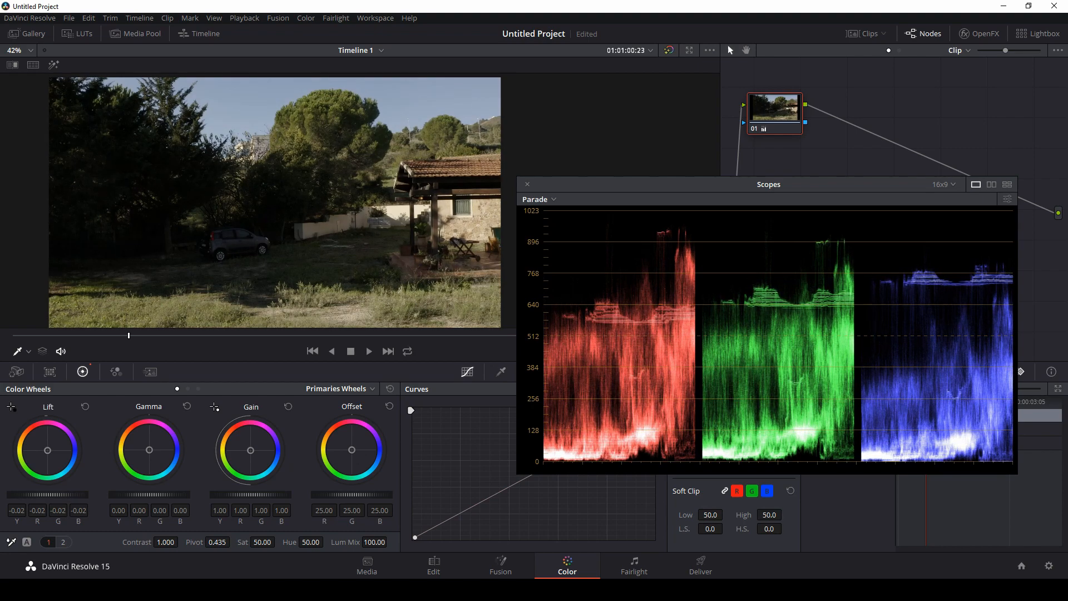
mouse_move(596, 466)
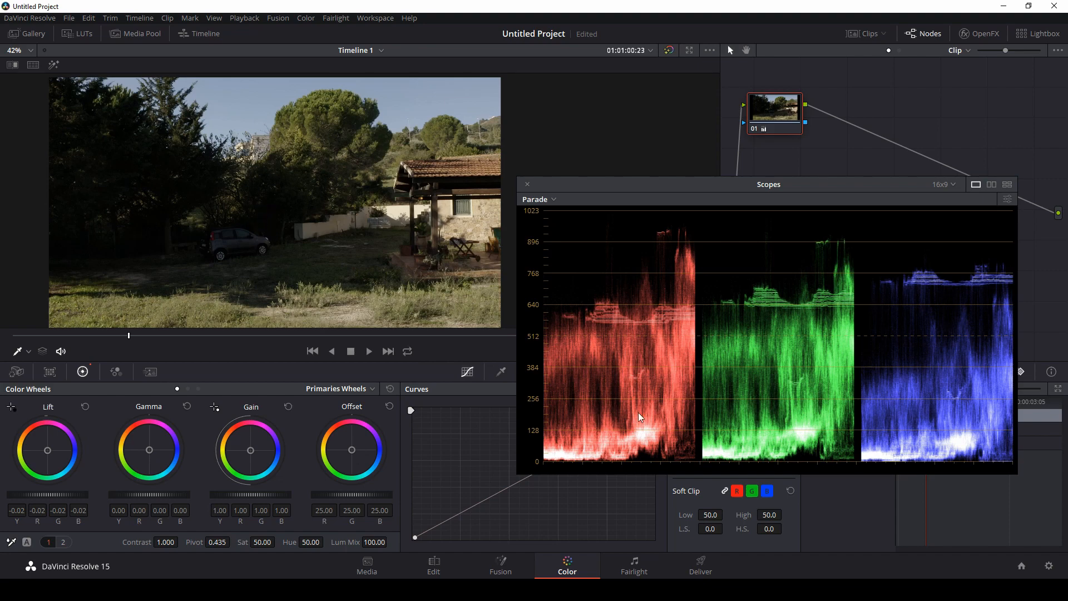
mouse_move(611, 443)
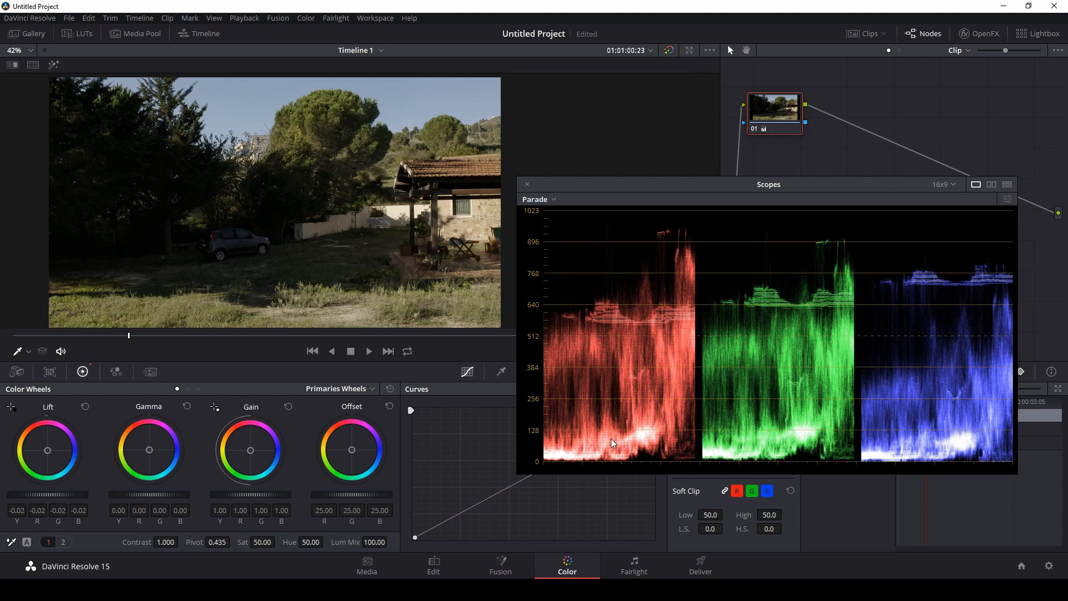
mouse_move(627, 404)
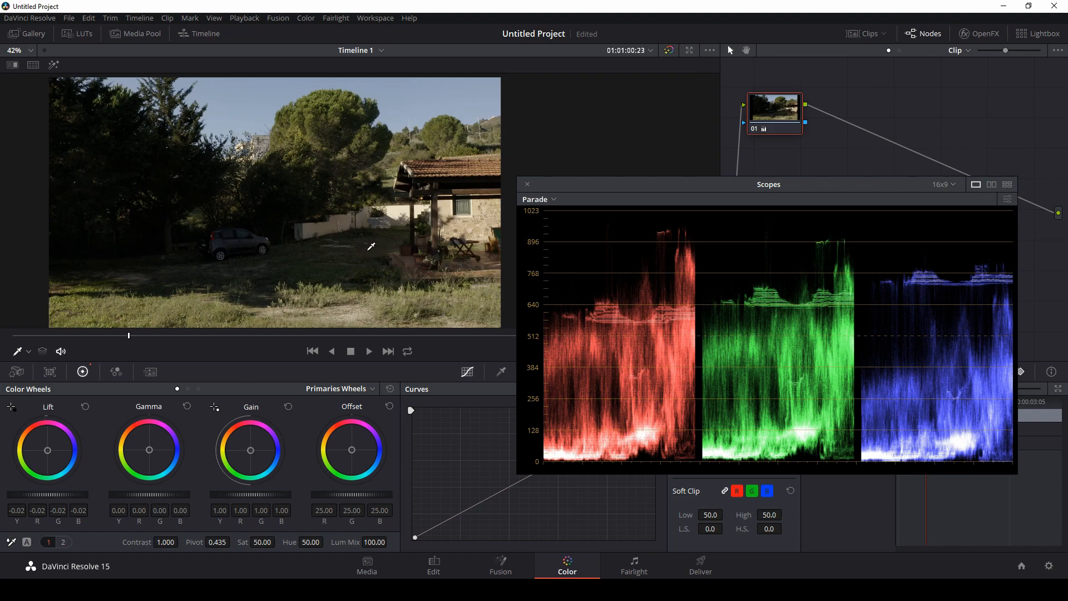
mouse_move(599, 243)
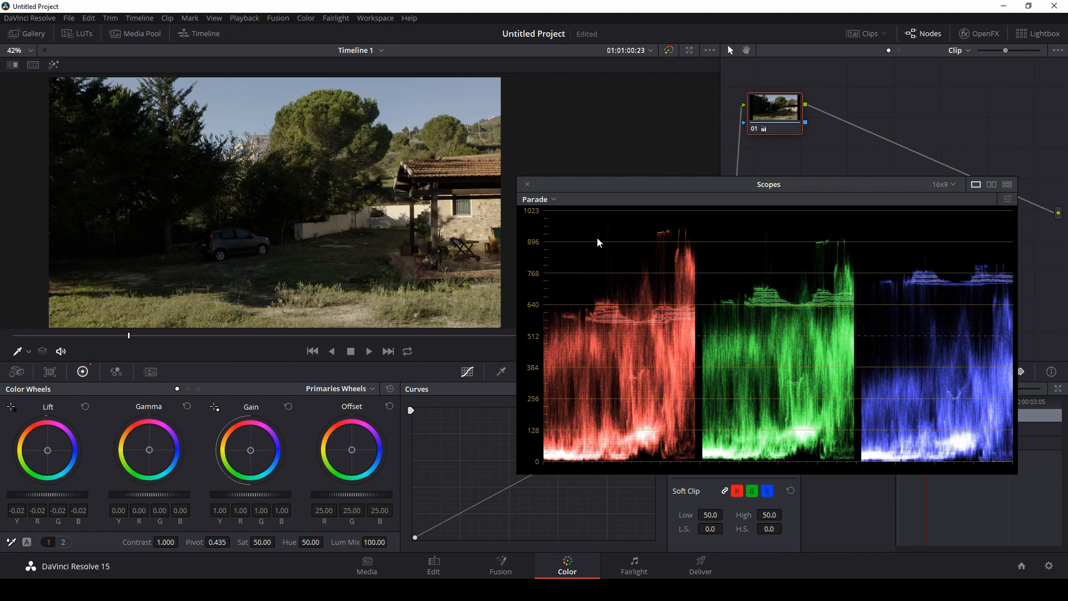
mouse_move(365, 170)
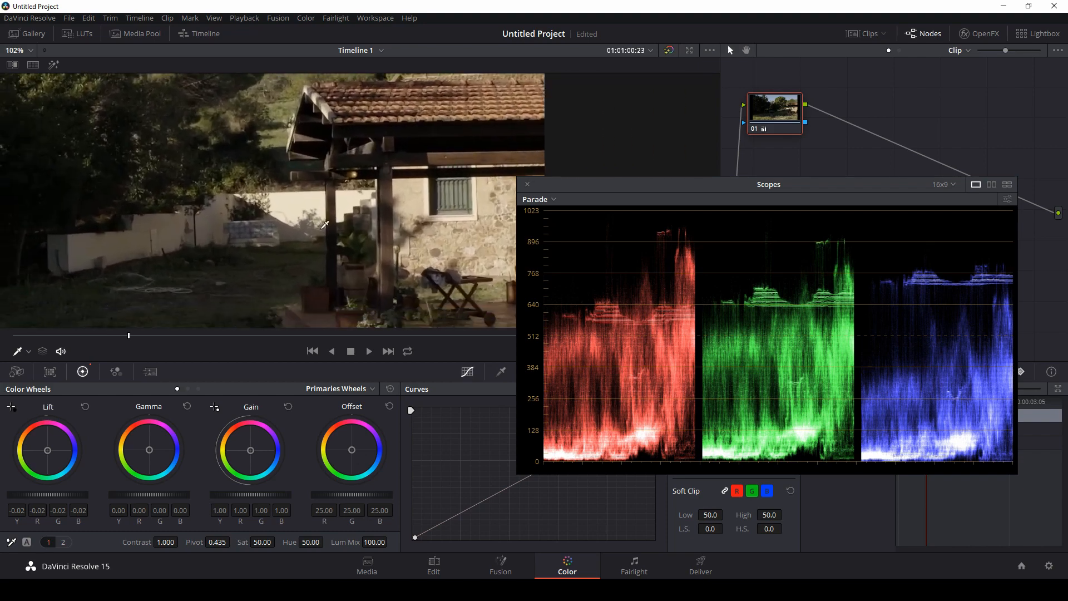
mouse_move(287, 257)
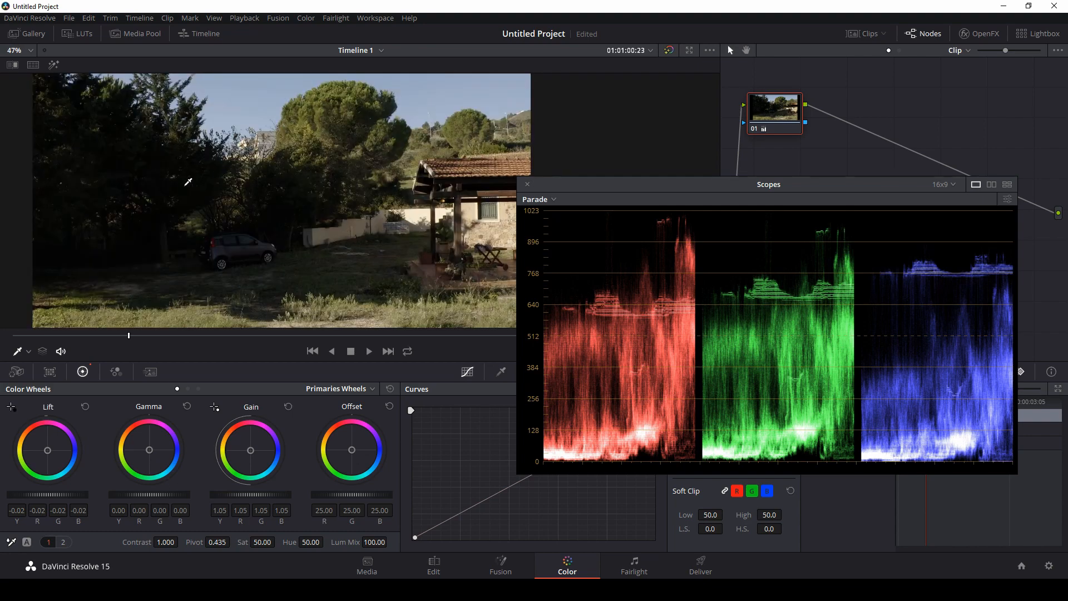
mouse_move(182, 488)
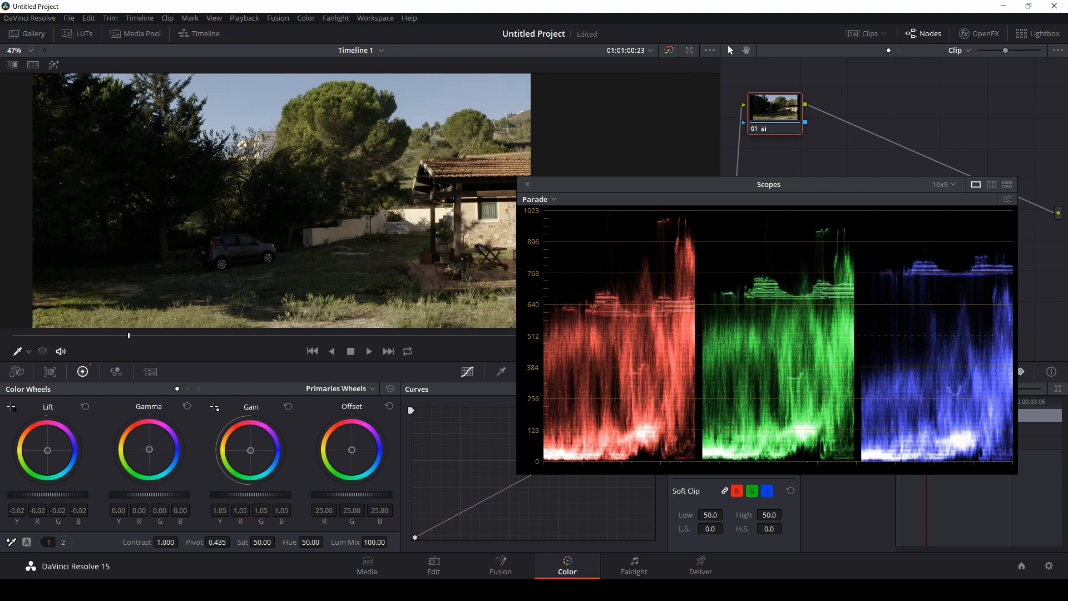
Brighten midtones with Gamma at 0.05 and highlights with Gain at 1.05, watching the parade.
left_click_drag(147, 449, 154, 442)
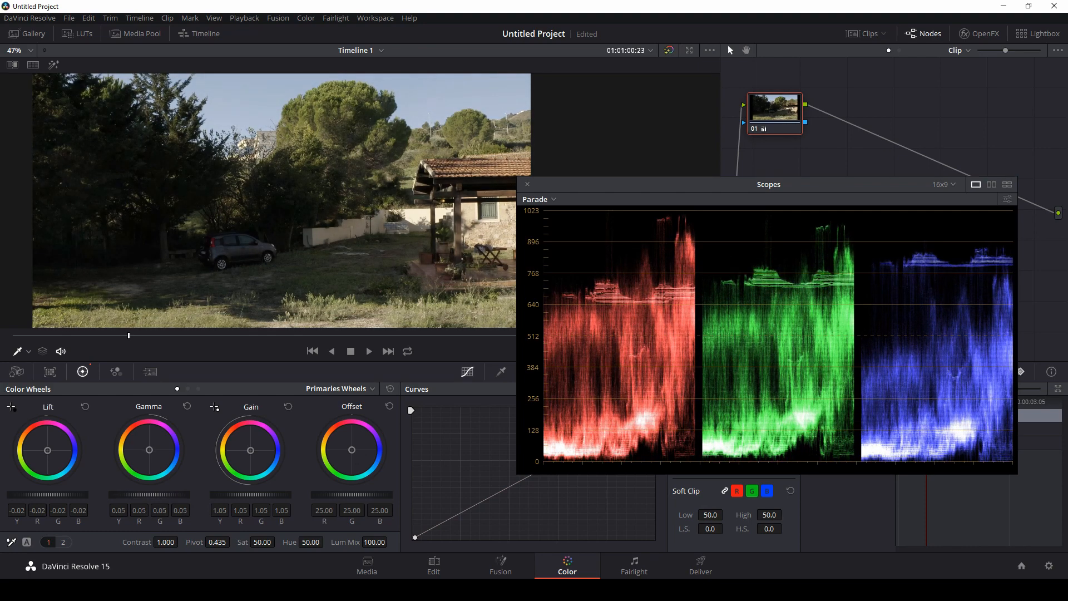
left_click(773, 111)
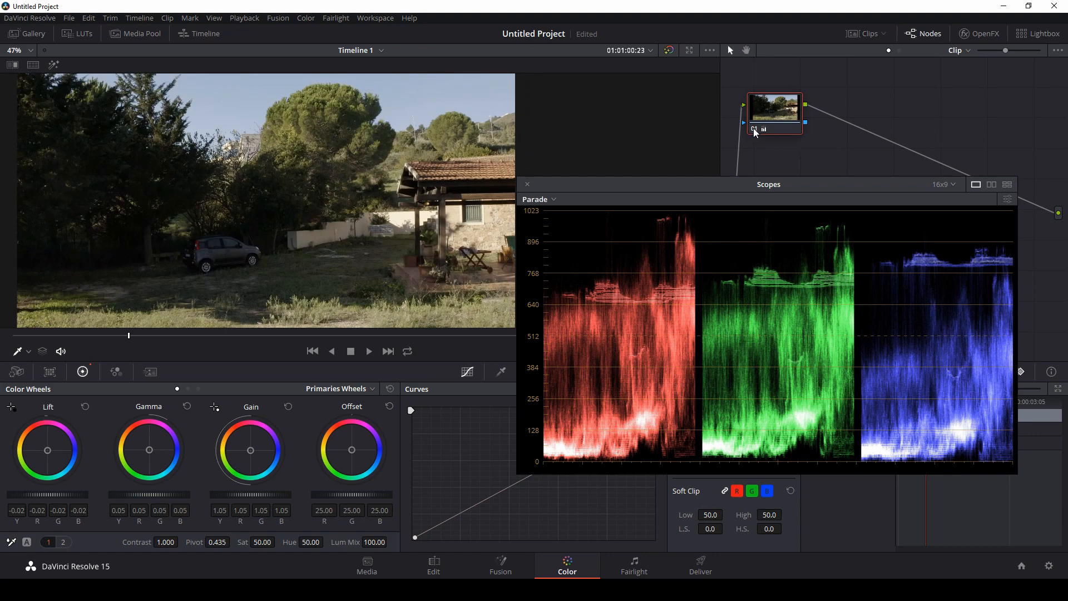
mouse_move(755, 135)
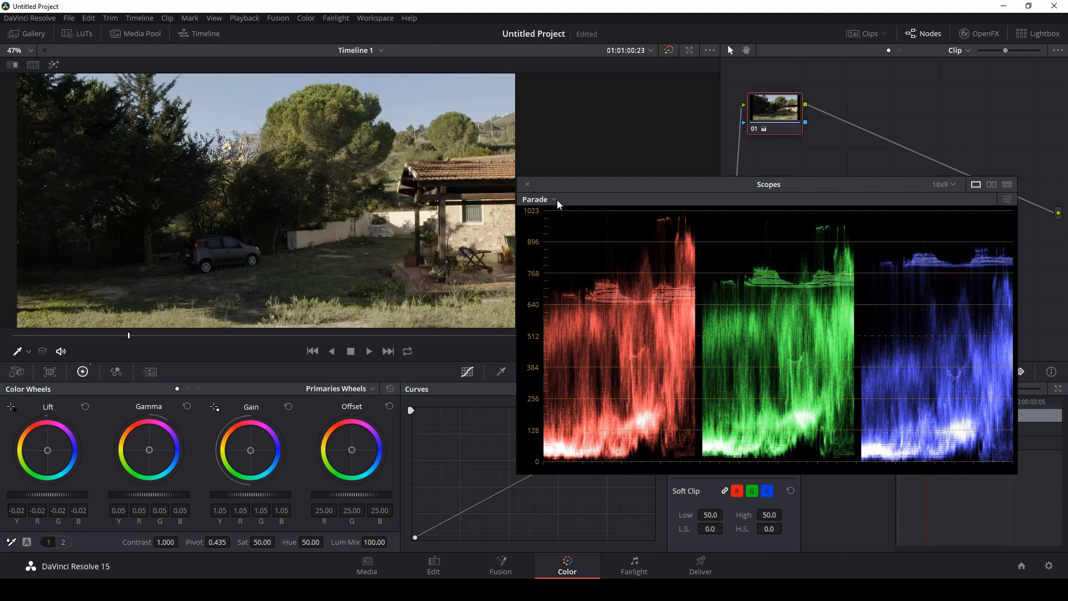
Switch the scopes to Vectorscope and raise Sat to 68.60.
left_click(541, 199)
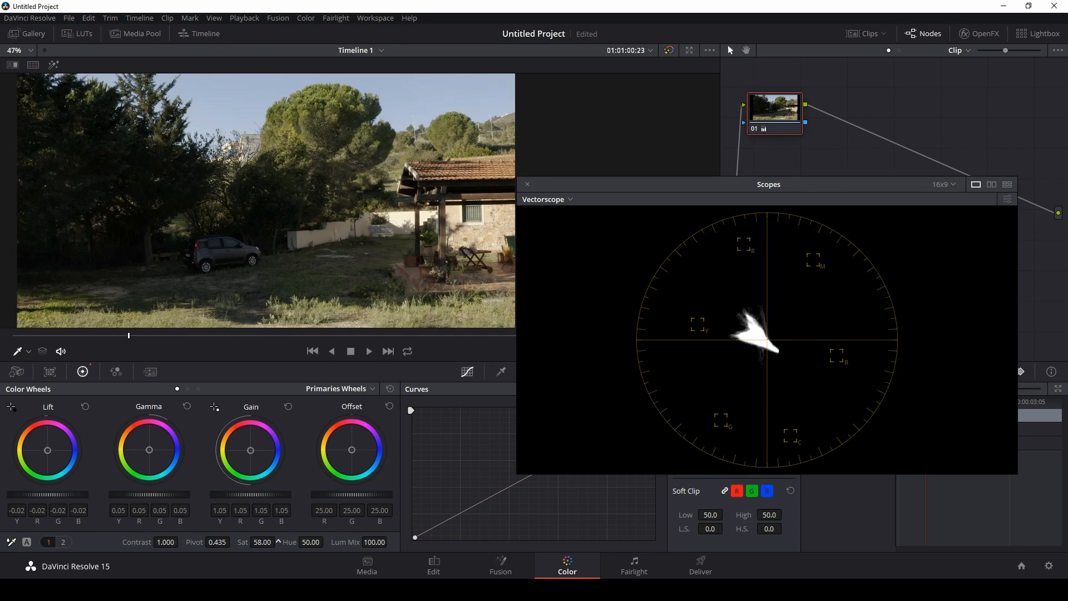
left_click_drag(262, 542, 279, 542)
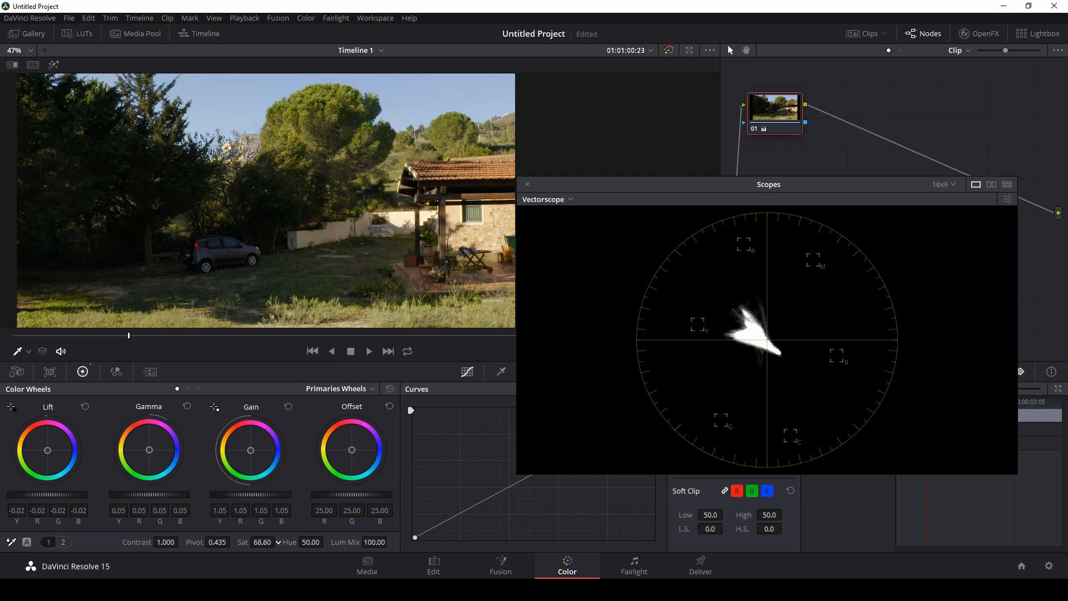
mouse_move(610, 255)
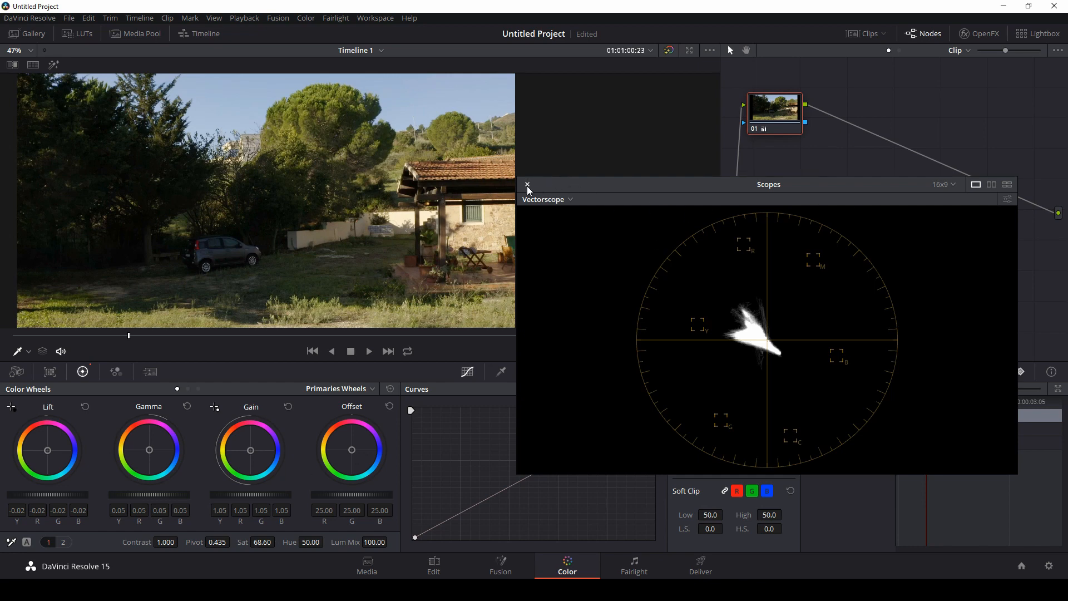
mouse_move(549, 214)
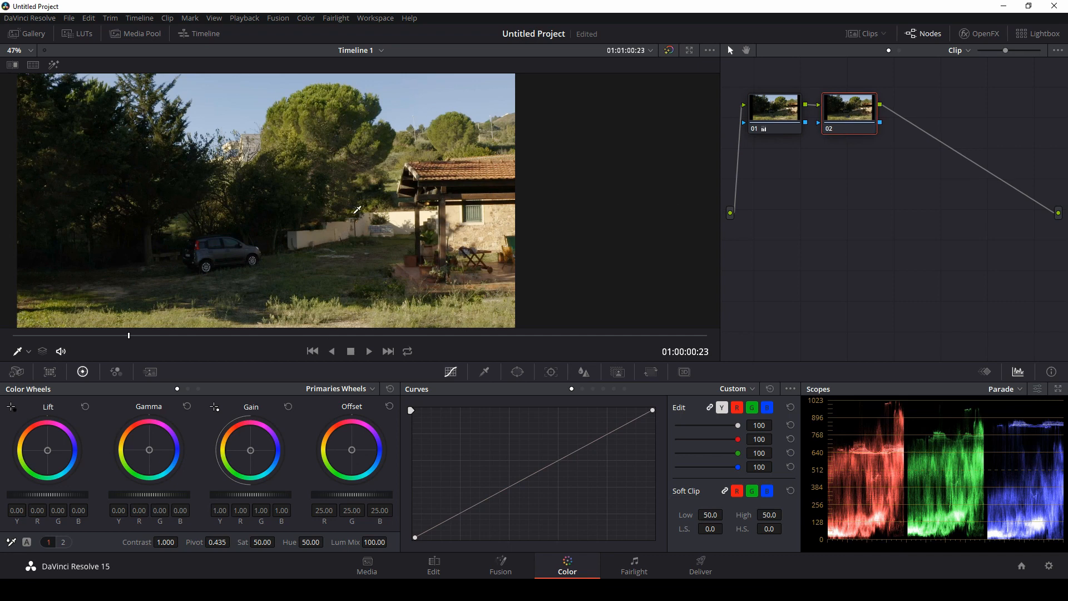
mouse_move(353, 258)
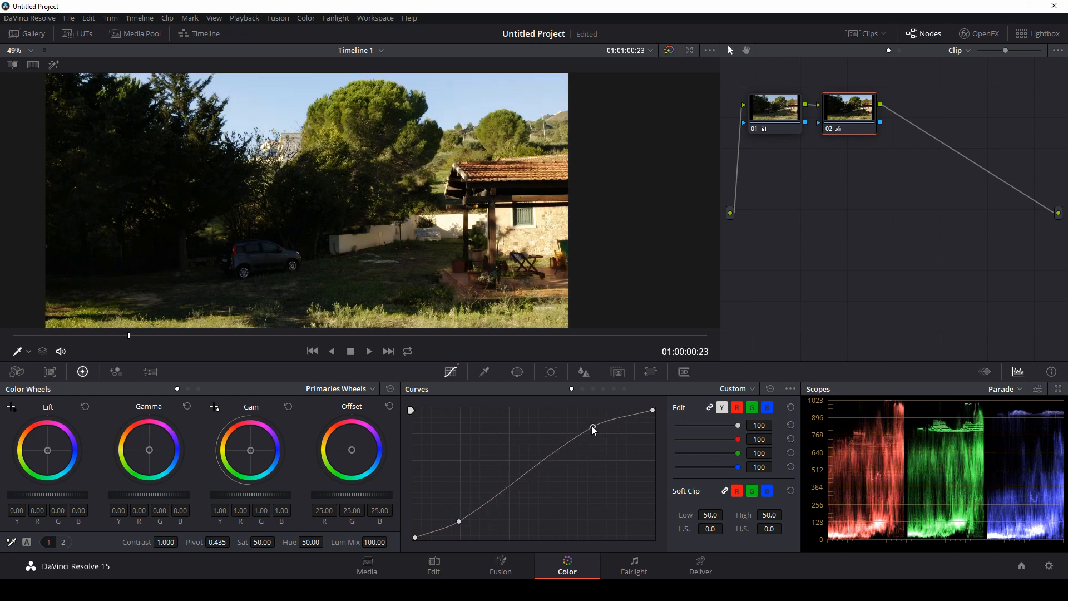
Shape node 02's custom curve into a soft S: highlights eased down, shadows and midtones raised.
left_click_drag(593, 427, 588, 421)
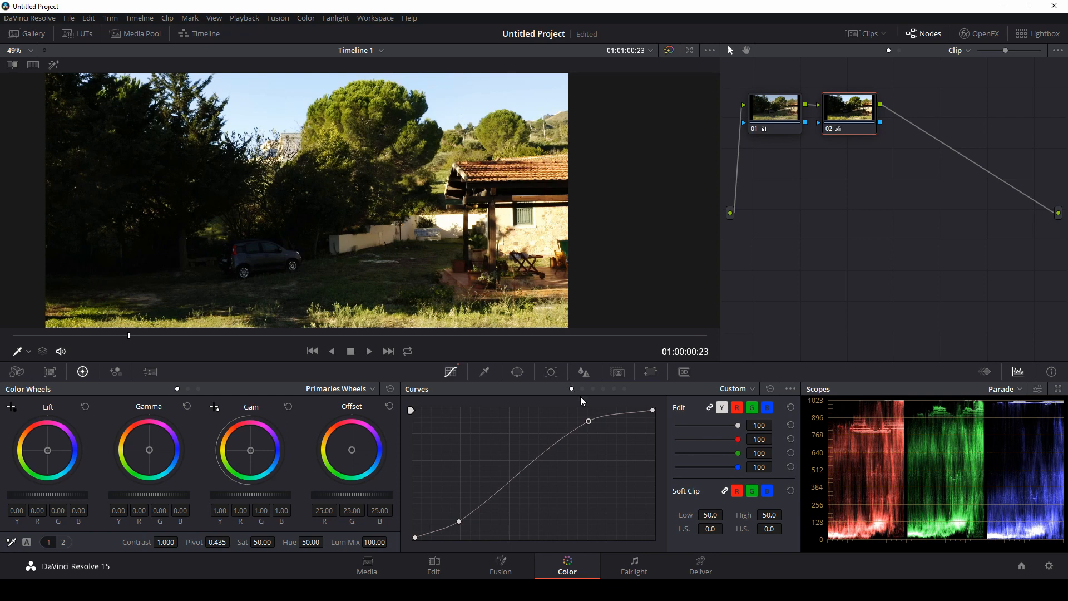
left_click_drag(588, 421, 591, 435)
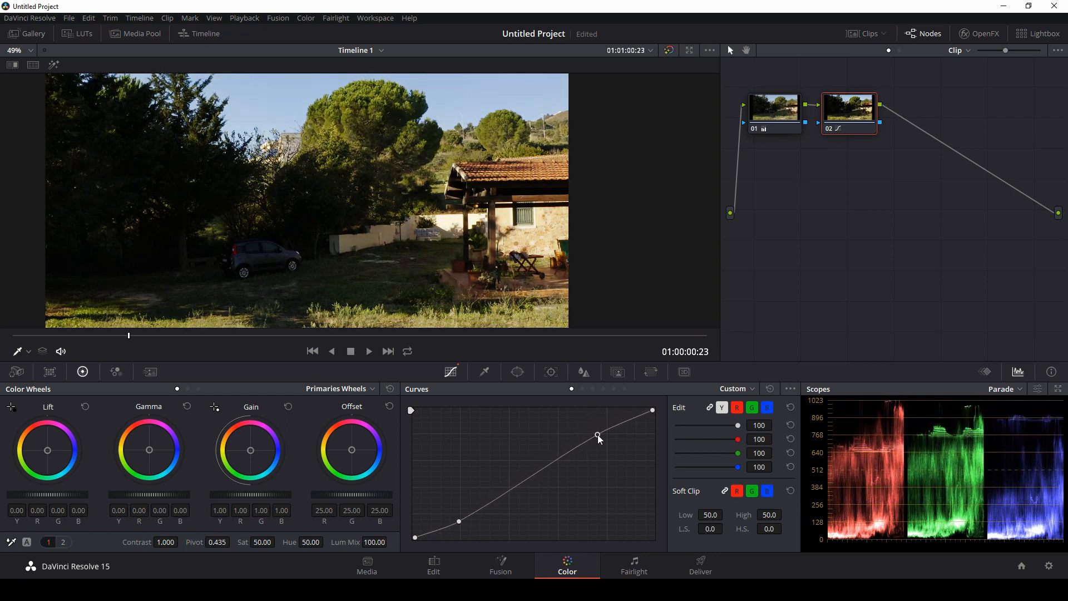
left_click_drag(599, 437, 594, 435)
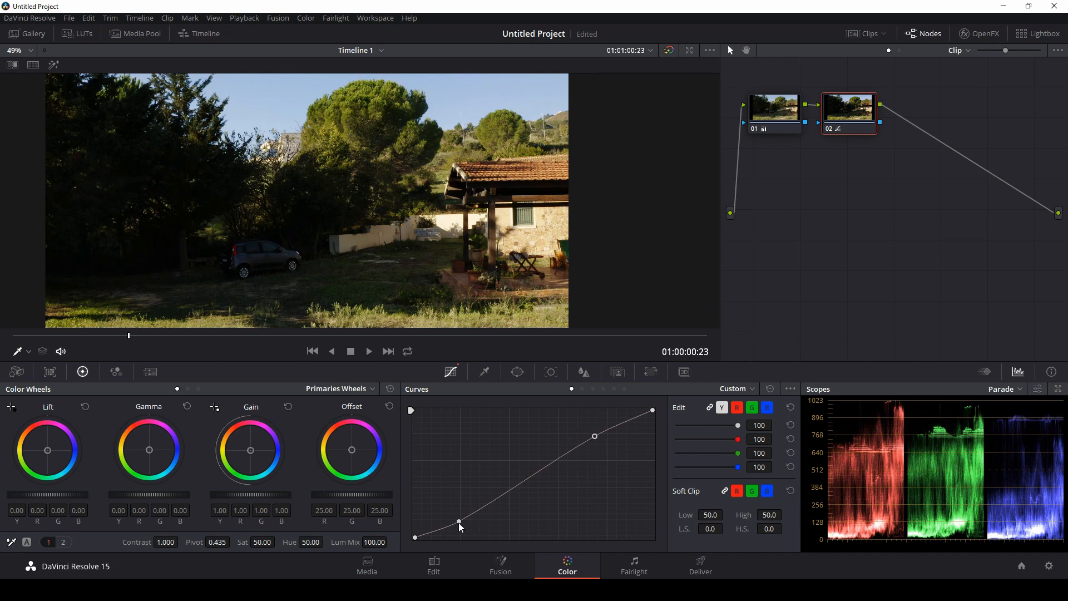
left_click_drag(460, 526, 488, 508)
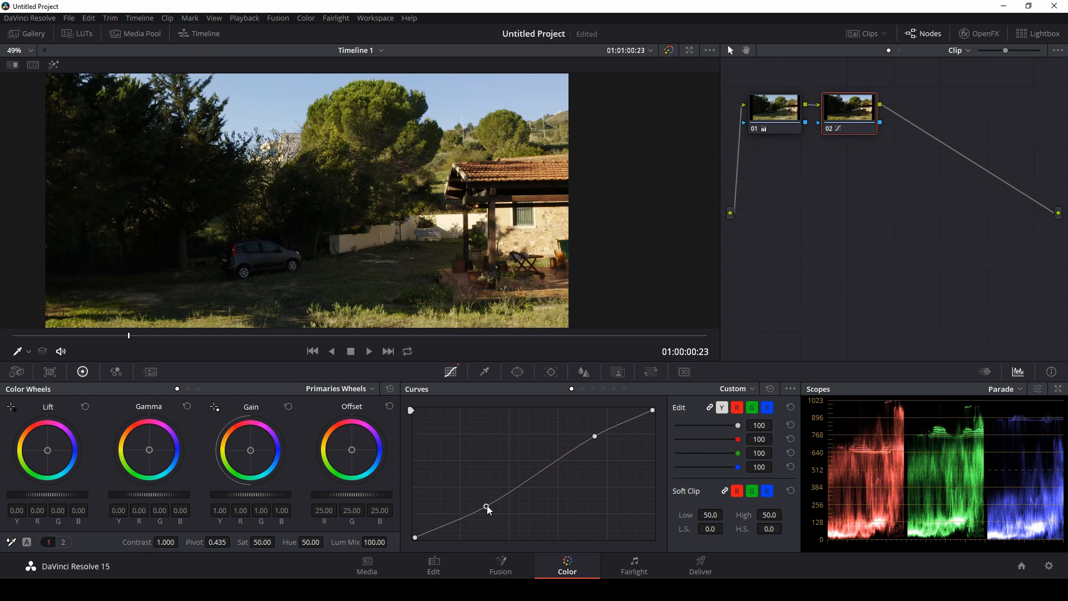
left_click_drag(487, 507, 500, 492)
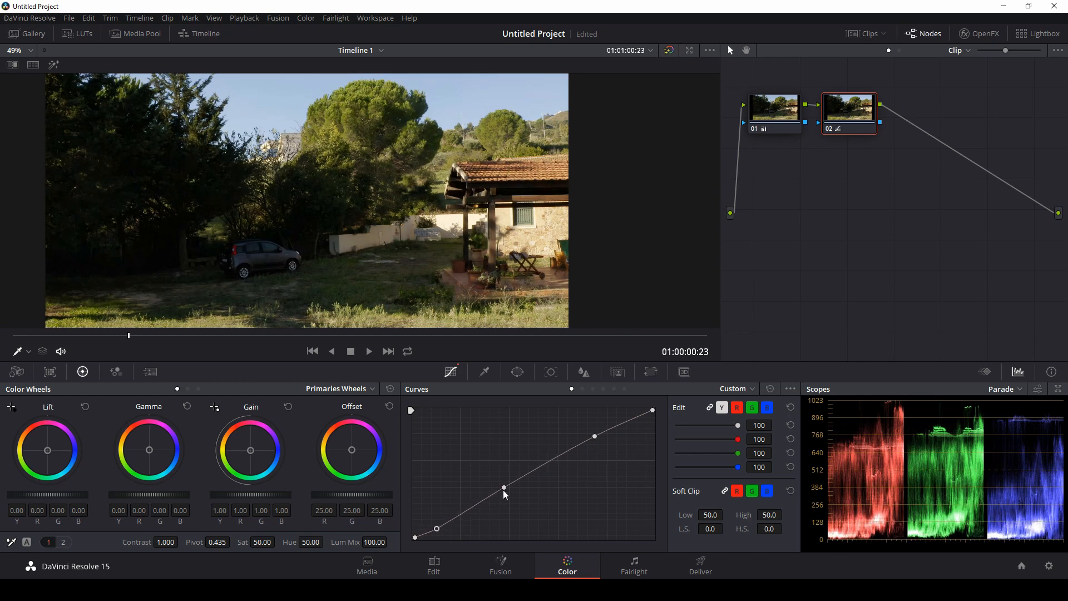
left_click_drag(504, 494, 504, 485)
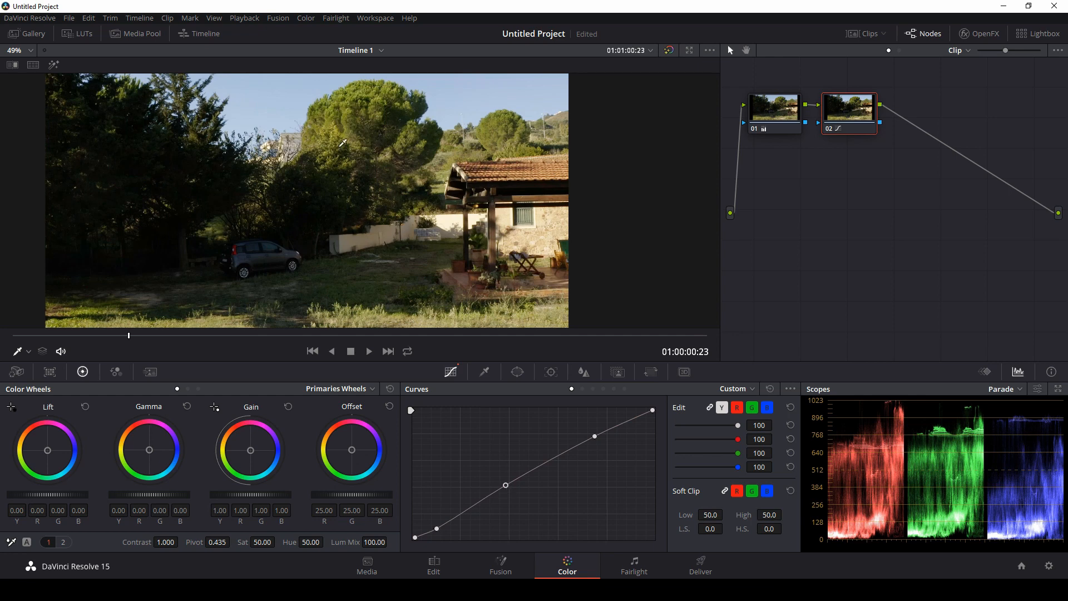
mouse_move(479, 229)
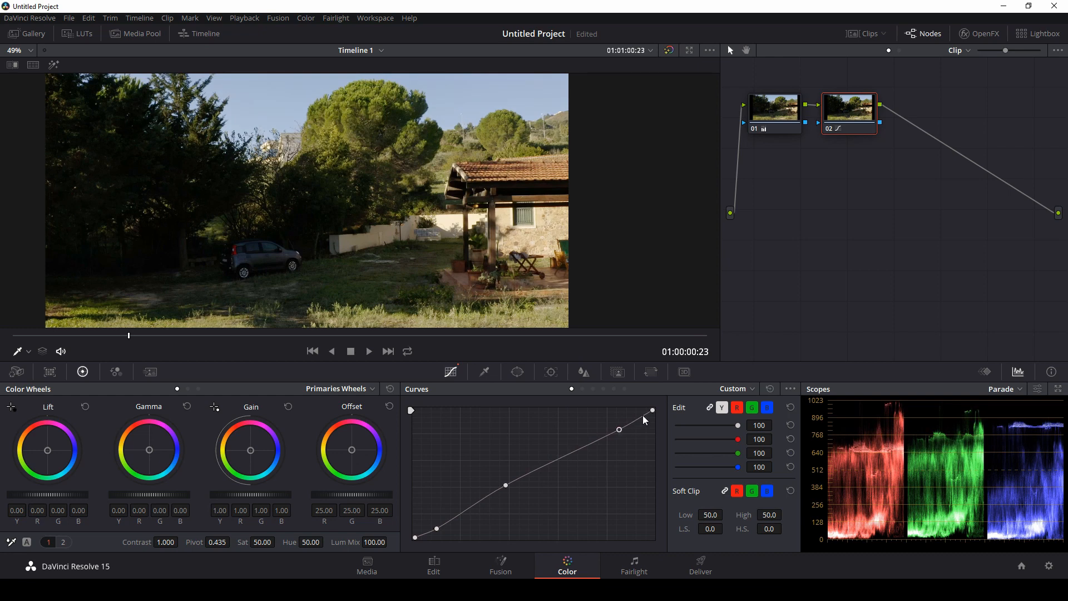
left_click_drag(619, 430, 620, 427)
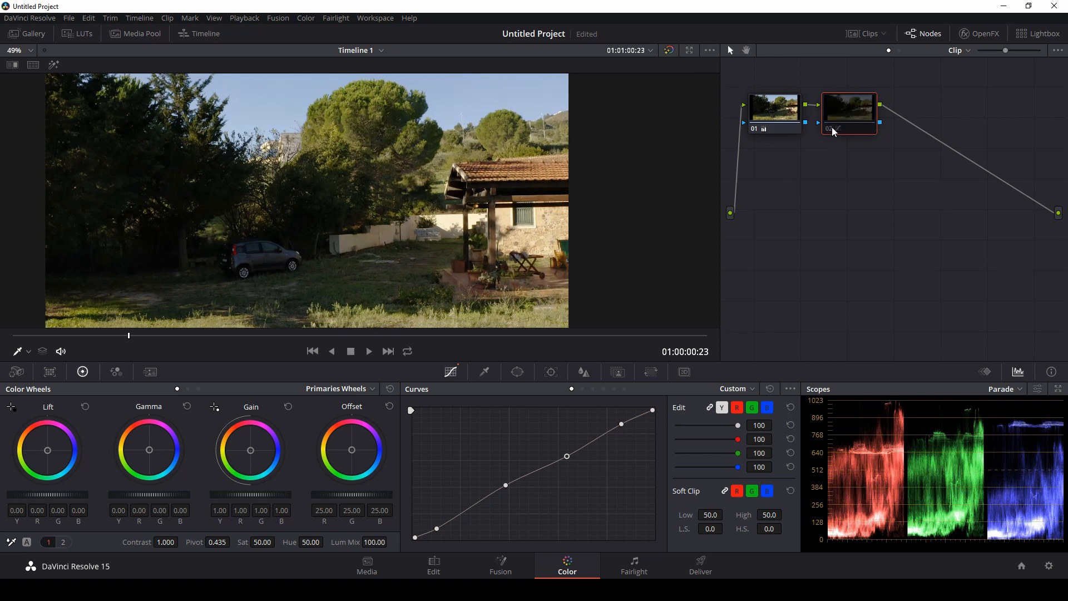
left_click(849, 113)
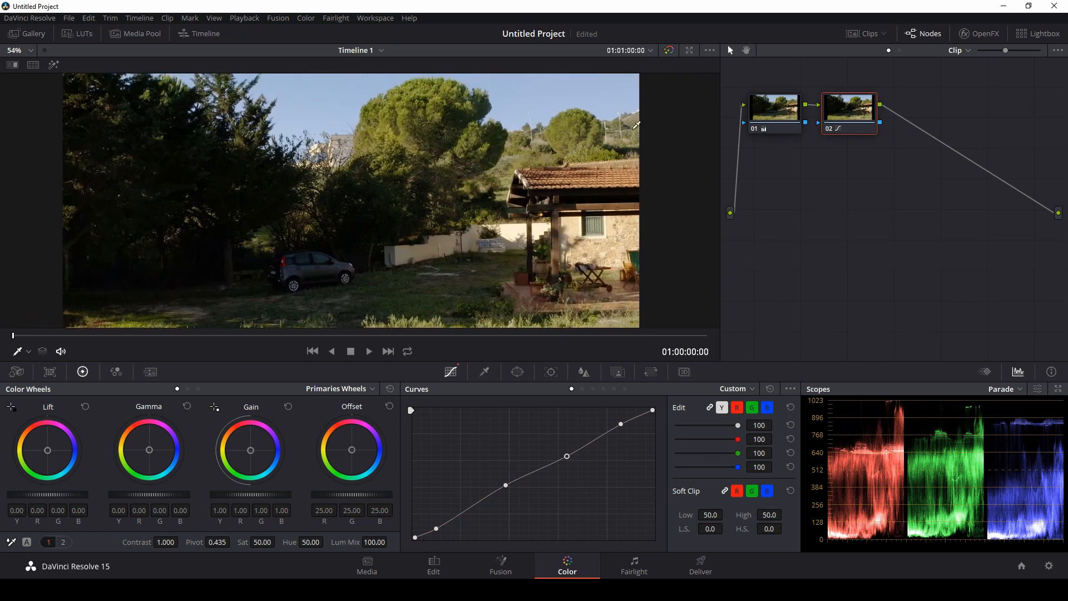
left_click(668, 50)
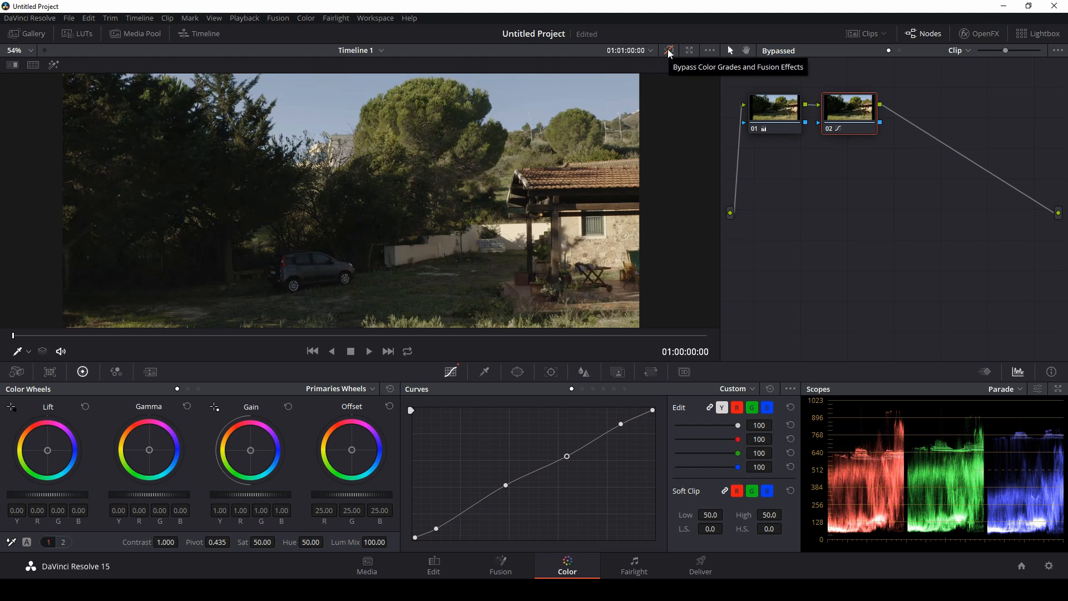
left_click(669, 50)
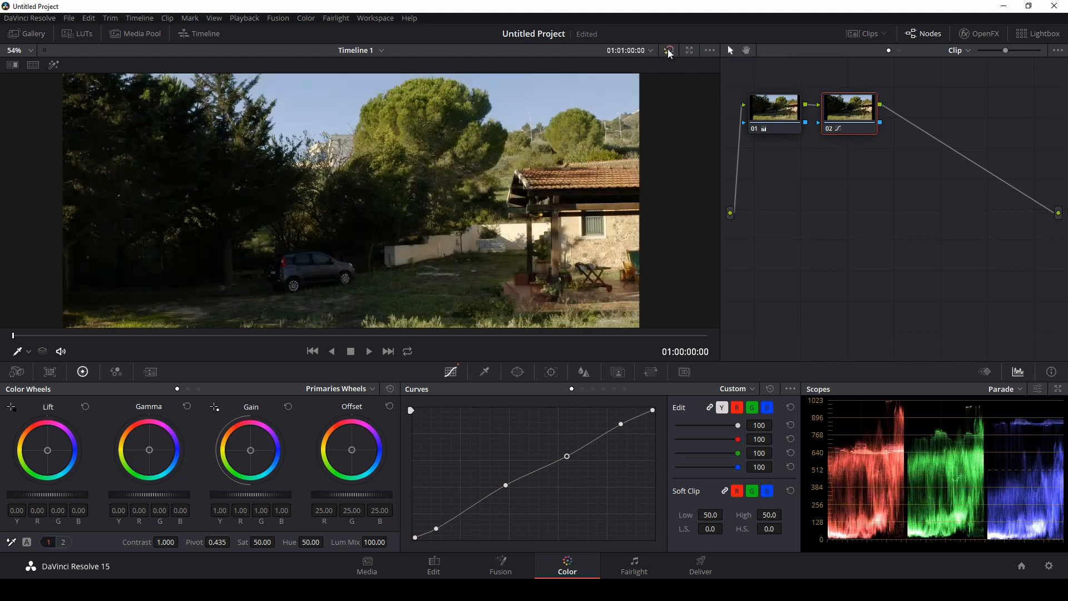
left_click(669, 50)
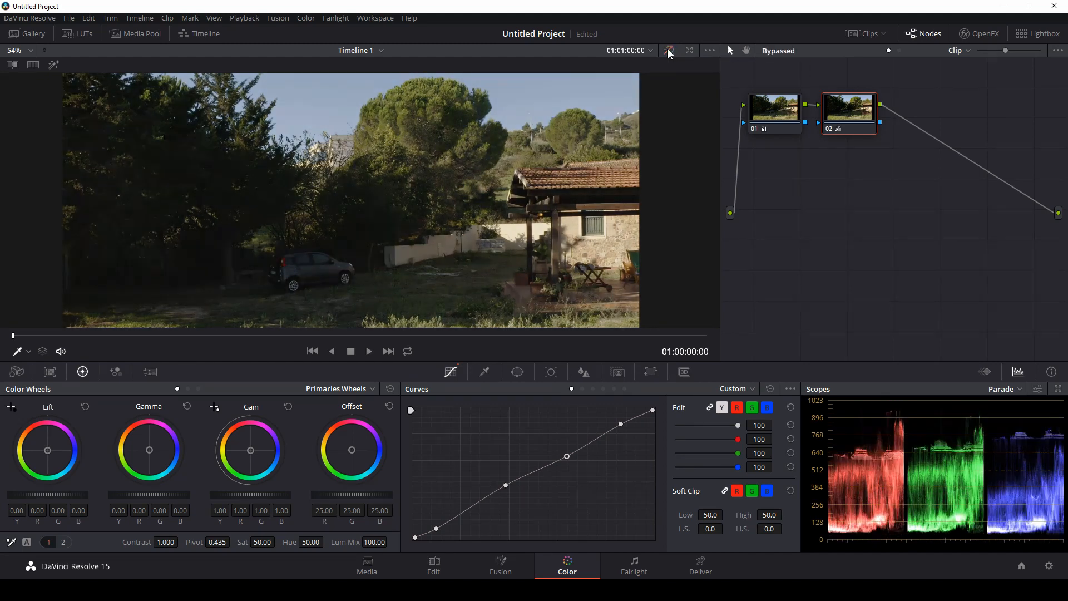
left_click(669, 50)
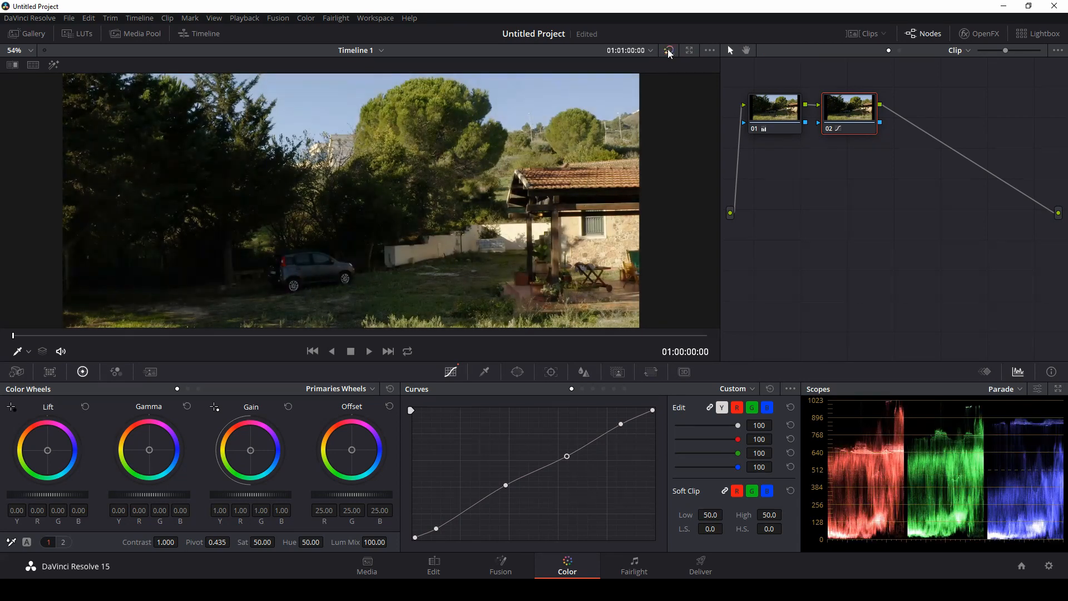
left_click(668, 50)
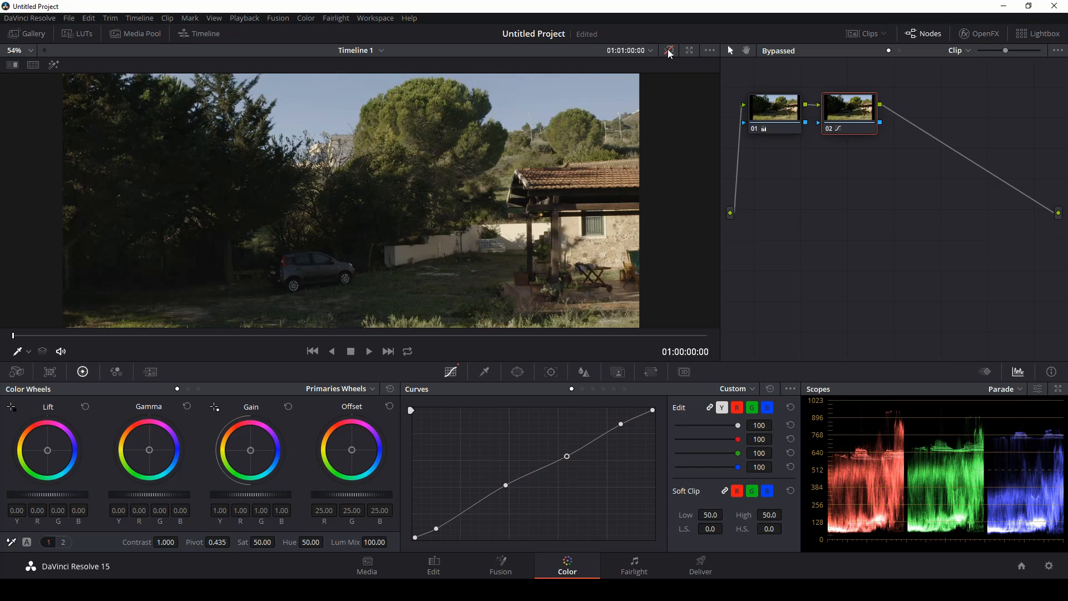
left_click(668, 50)
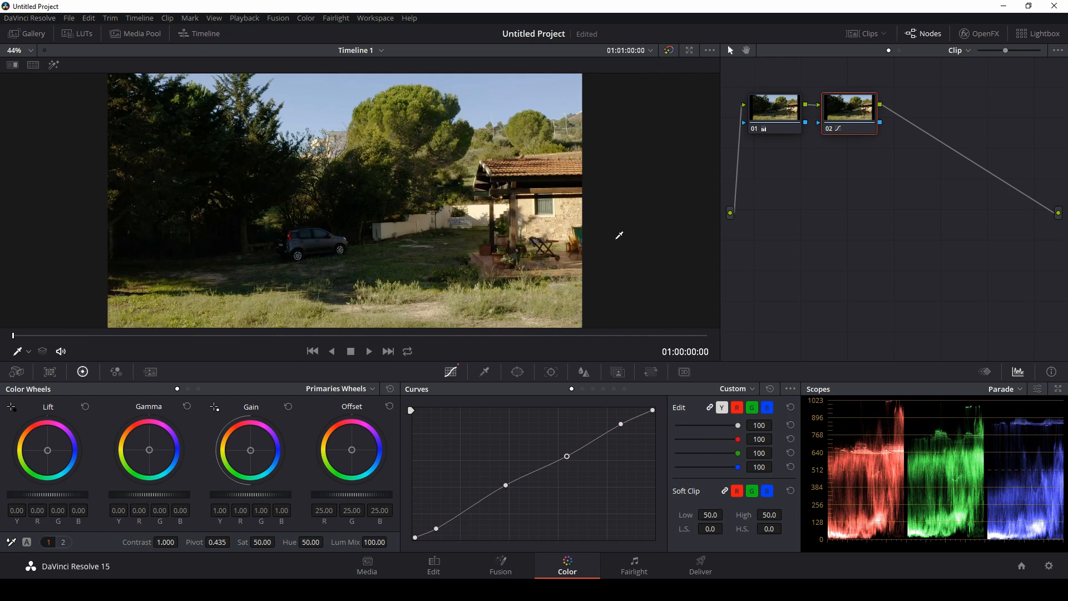
mouse_move(606, 248)
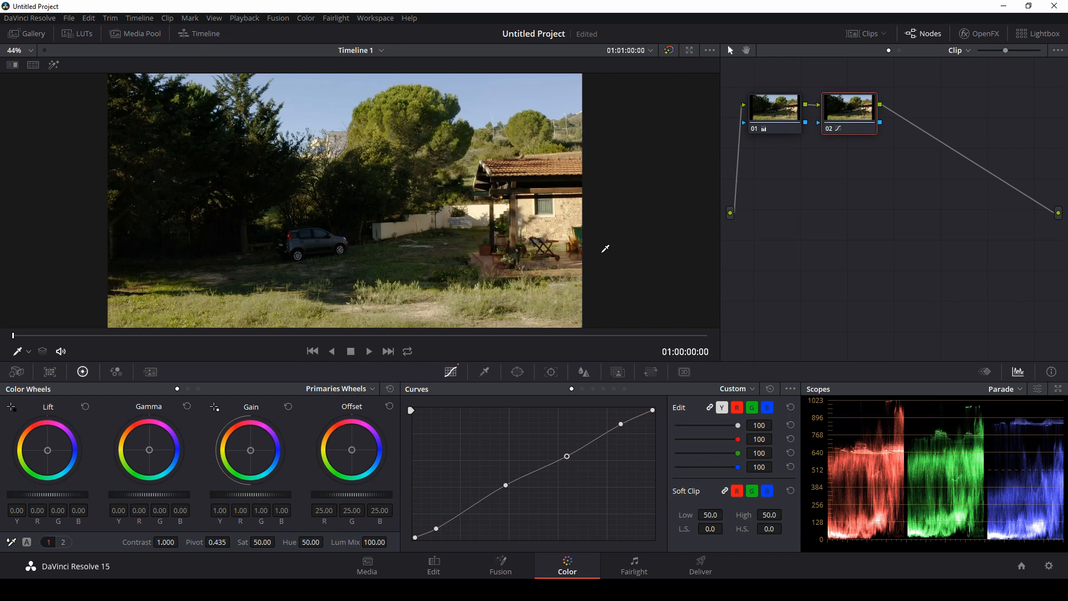
Create local grade Version 2 from the clip thumbnail and reset its grade to a single fresh node.
right_click(26, 321)
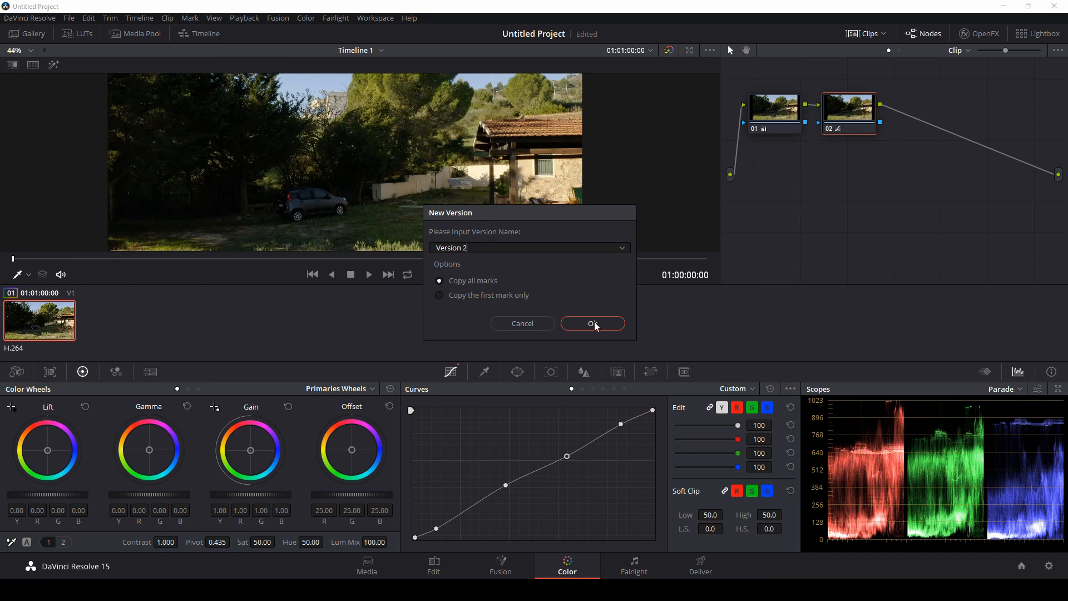
left_click(591, 323)
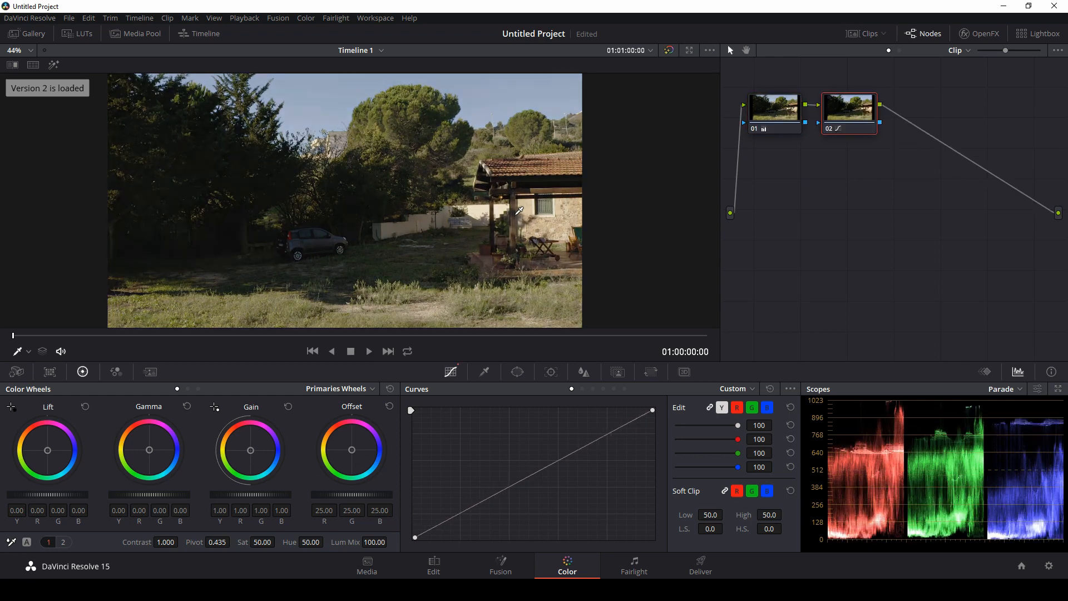
left_click(47, 542)
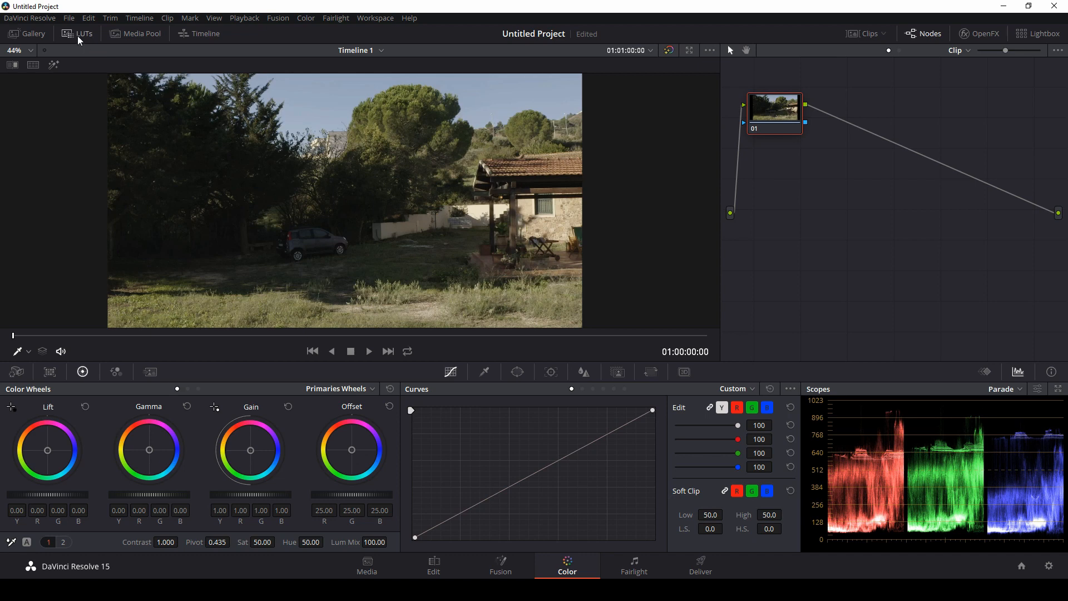
Show the LUT library and browse into the Falcon2 folder.
left_click(83, 33)
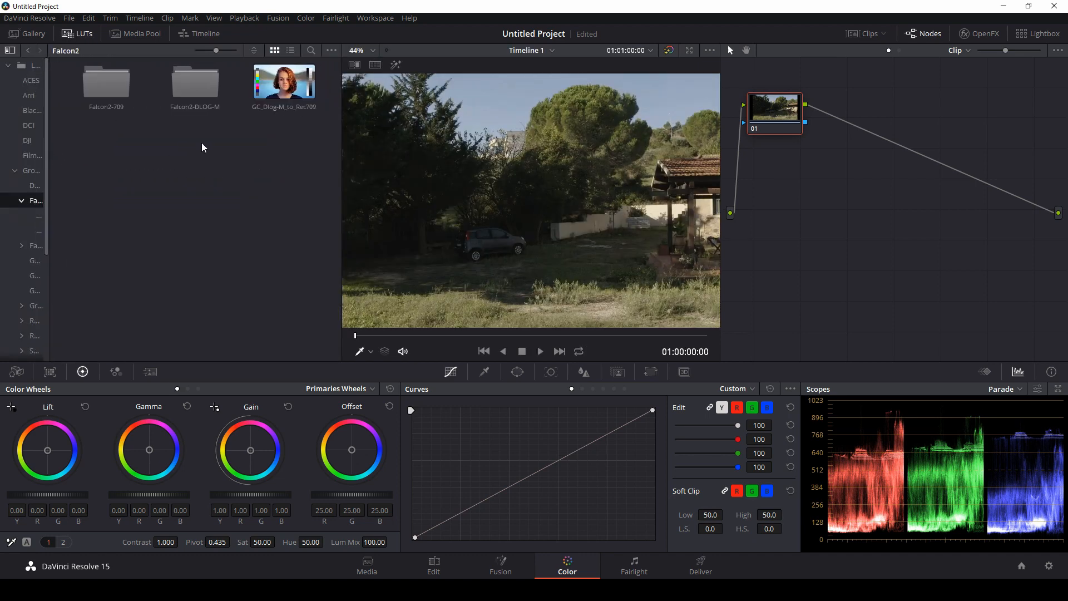
left_click(284, 83)
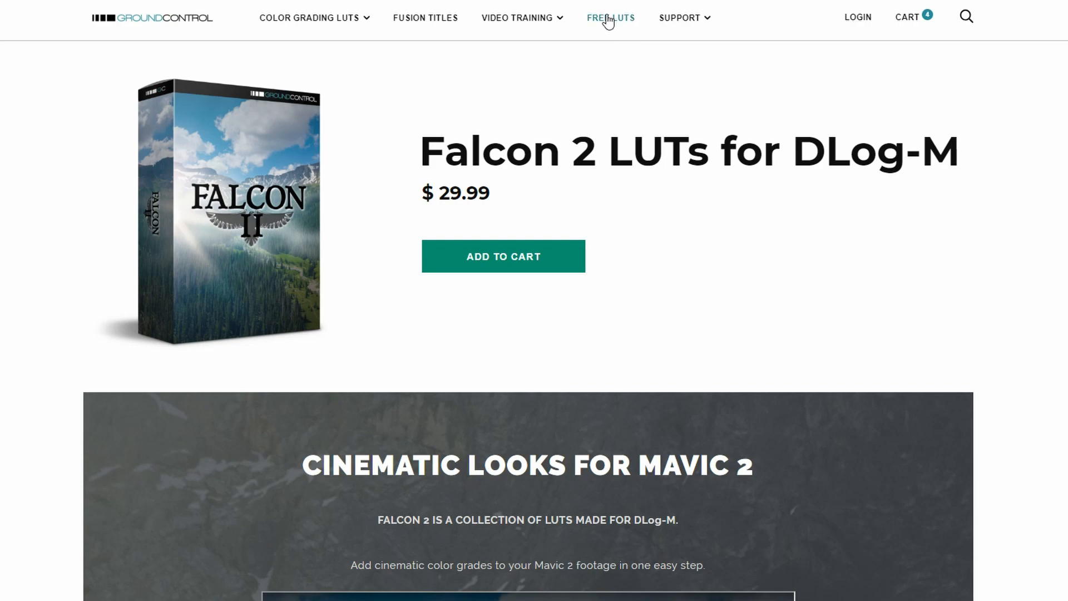
On Ground Control's FREE LUTS page, open the free DJI DLog-M to Rec.709 LUT.
left_click(610, 18)
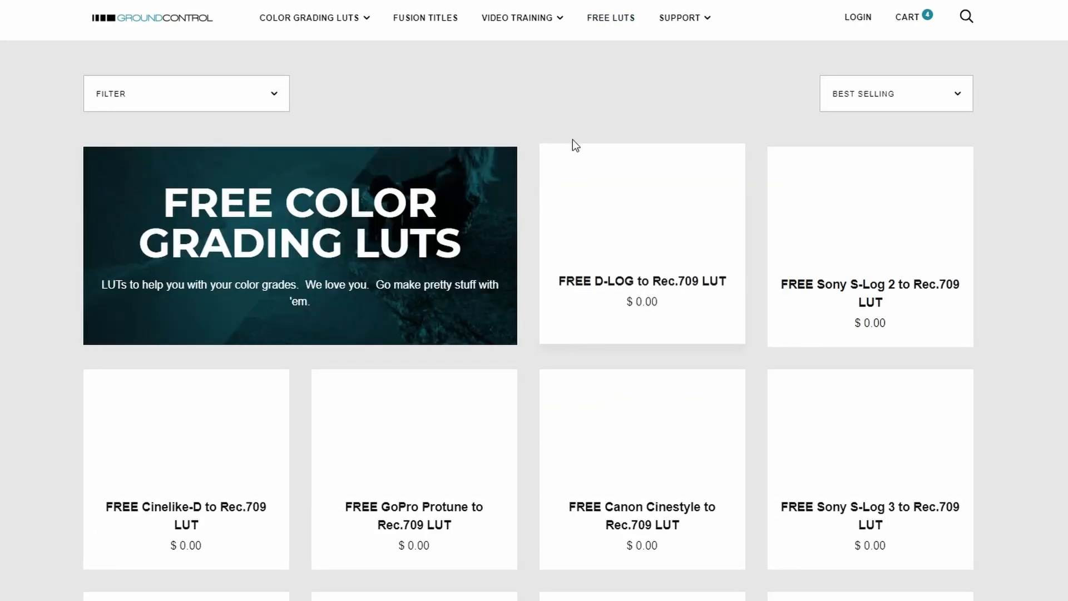
scroll("down", 3)
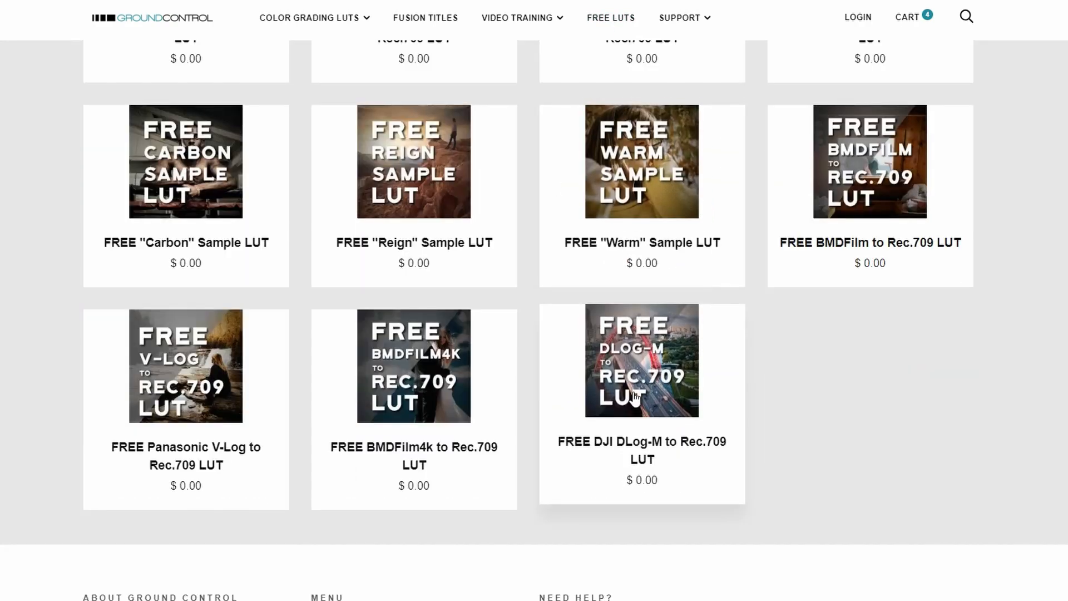
left_click(640, 359)
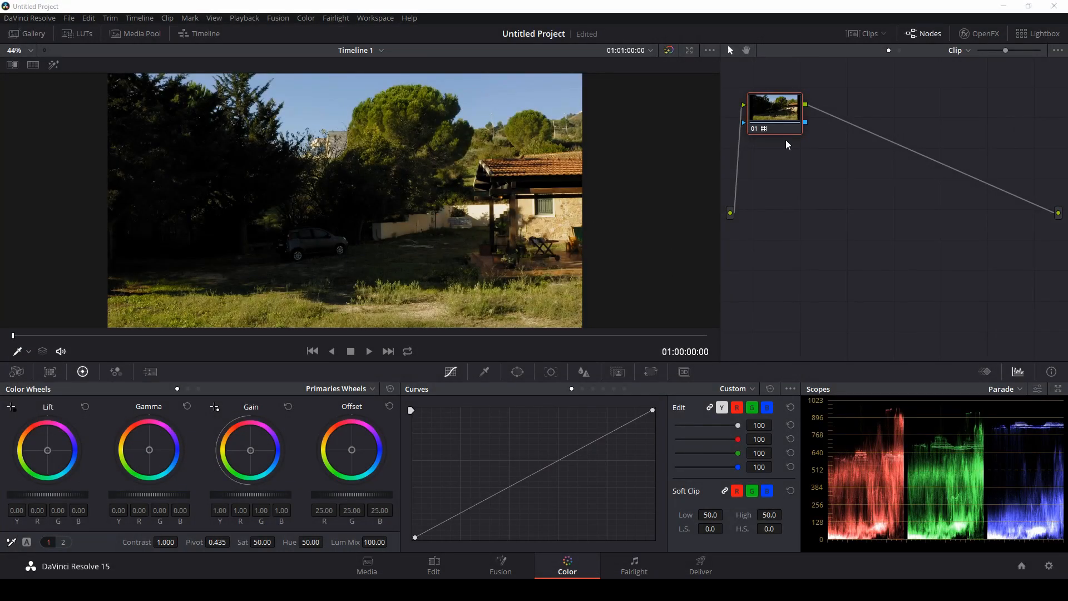
mouse_move(787, 151)
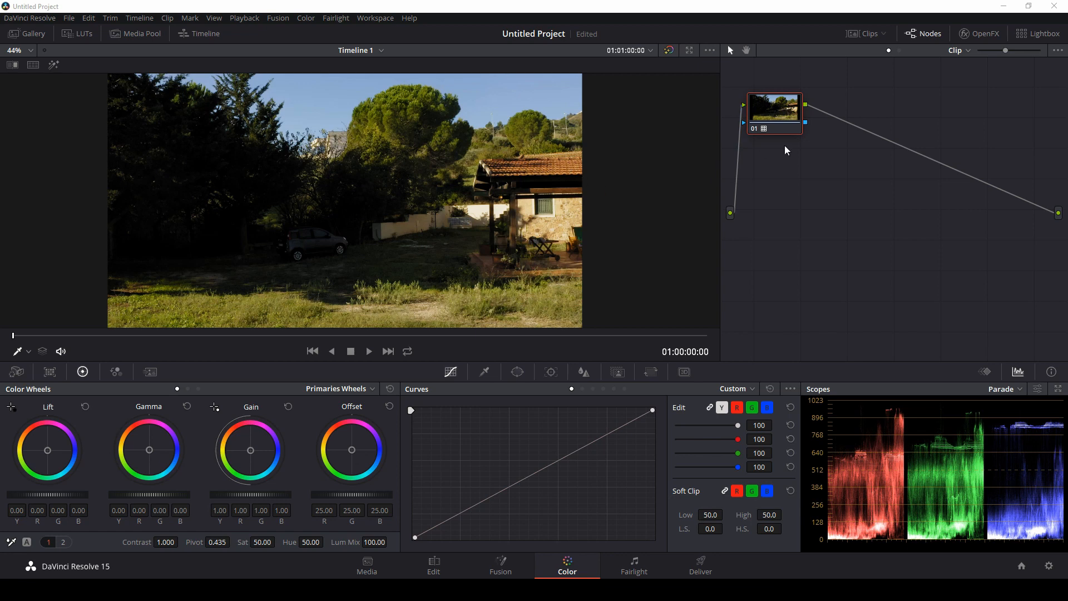
mouse_move(774, 156)
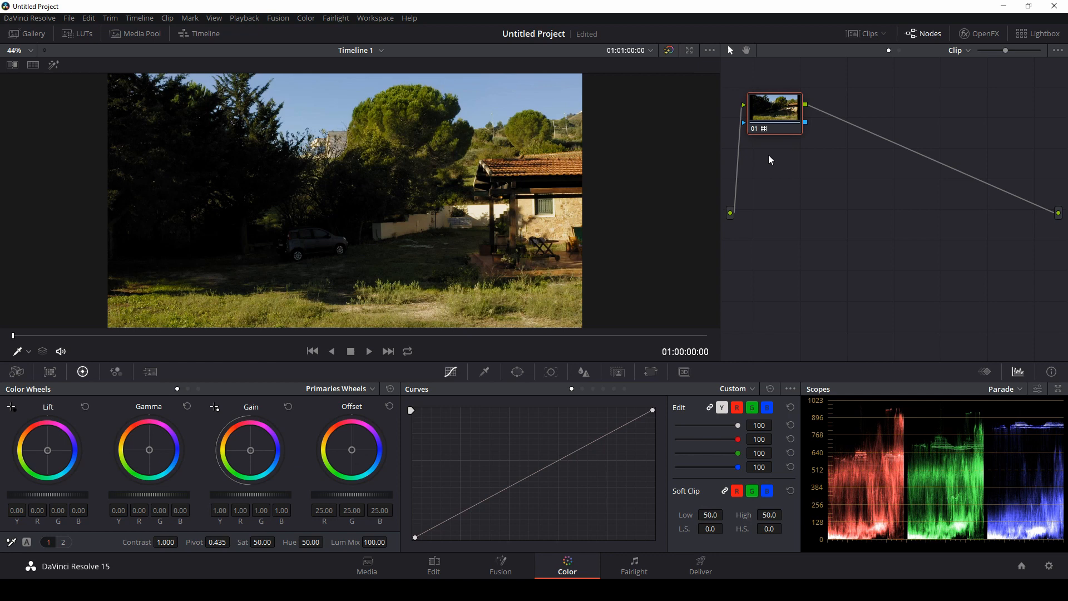
mouse_move(560, 186)
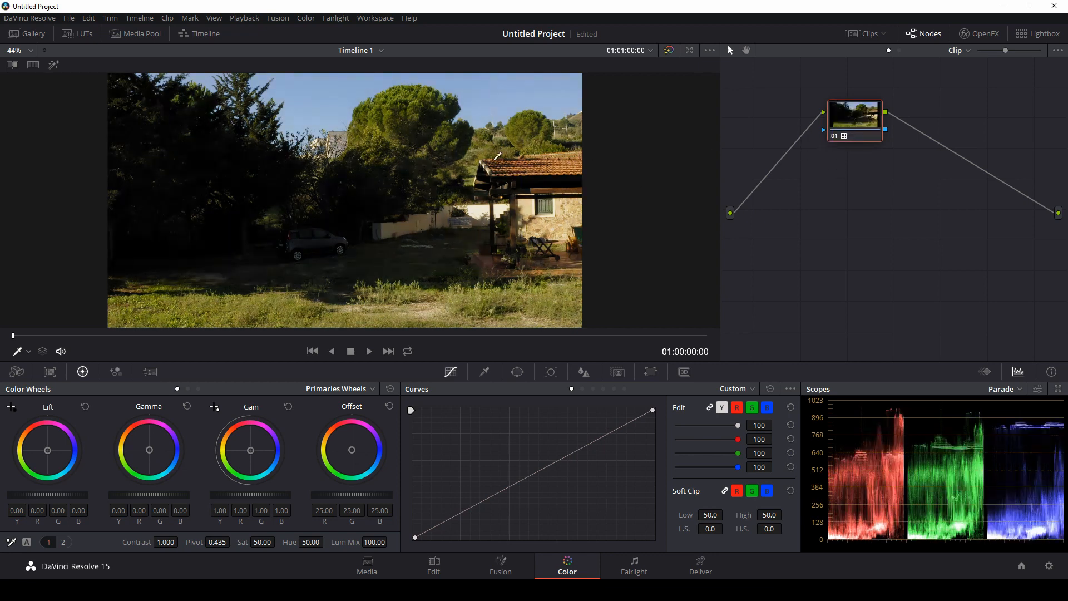
mouse_move(847, 131)
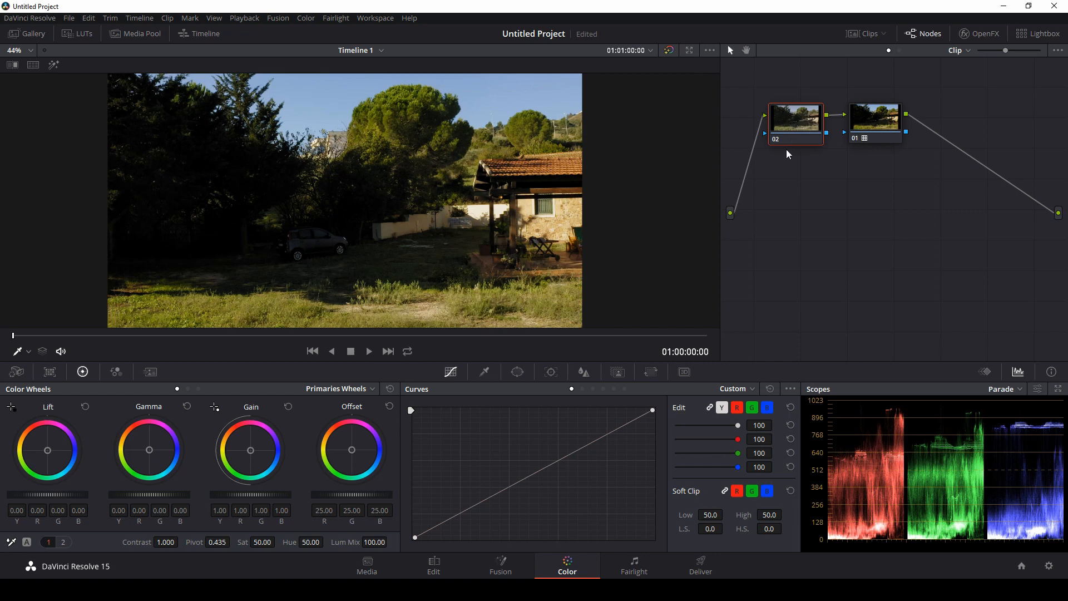
mouse_move(78, 492)
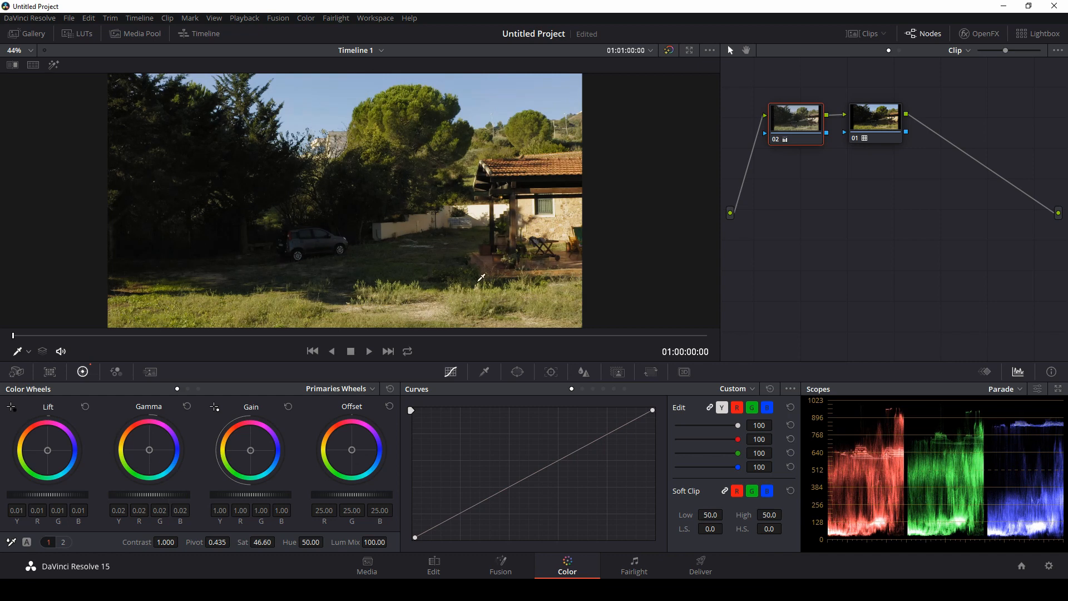
Add a serial node before the LUT with lifted shadows and midtones and Sat at 46.60.
left_click(669, 50)
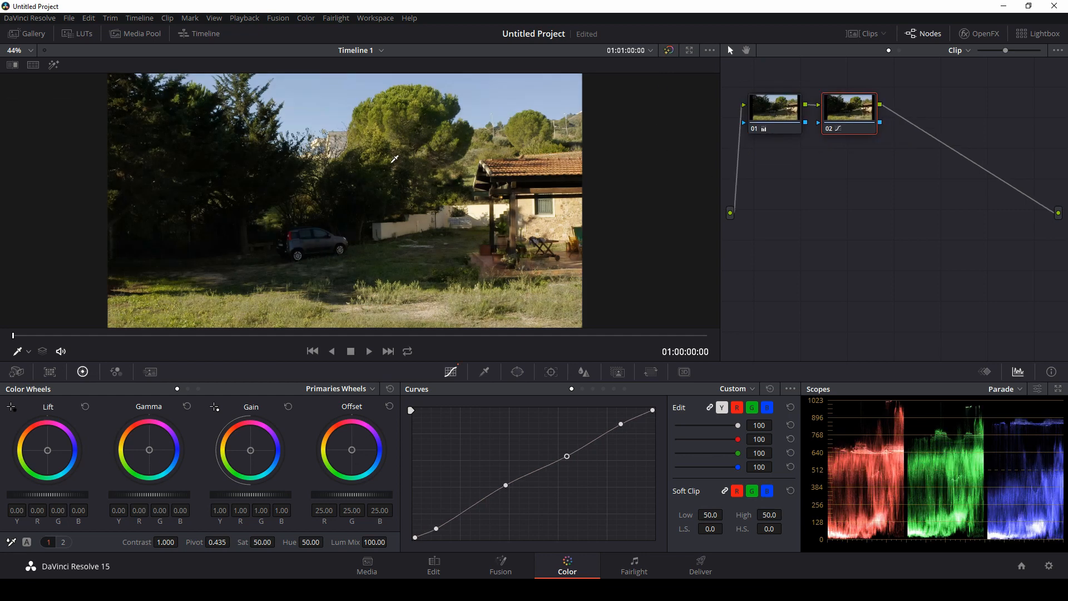
mouse_move(345, 254)
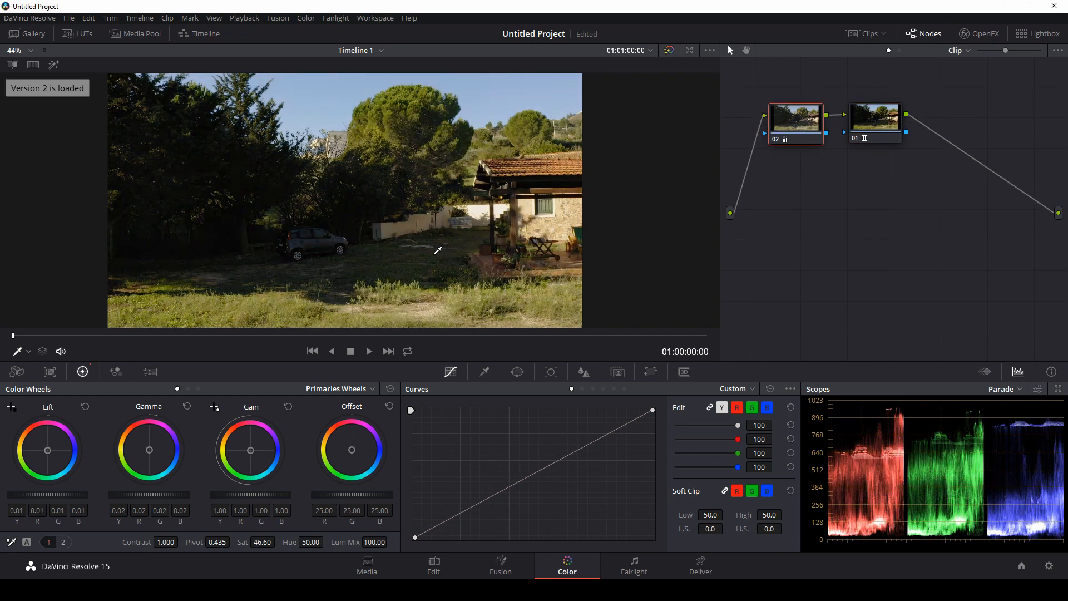
mouse_move(473, 305)
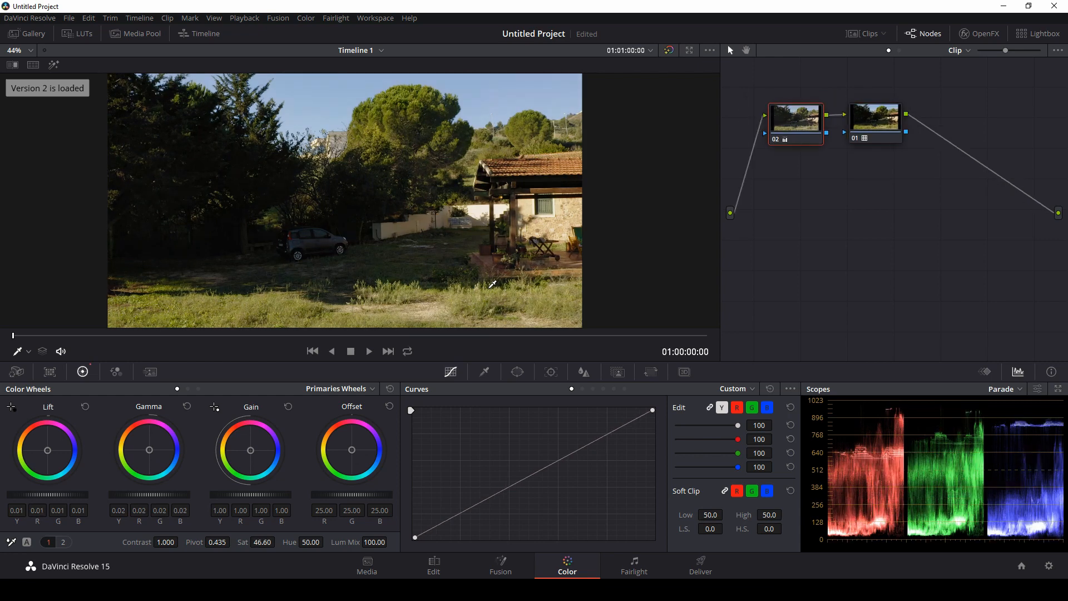
mouse_move(679, 183)
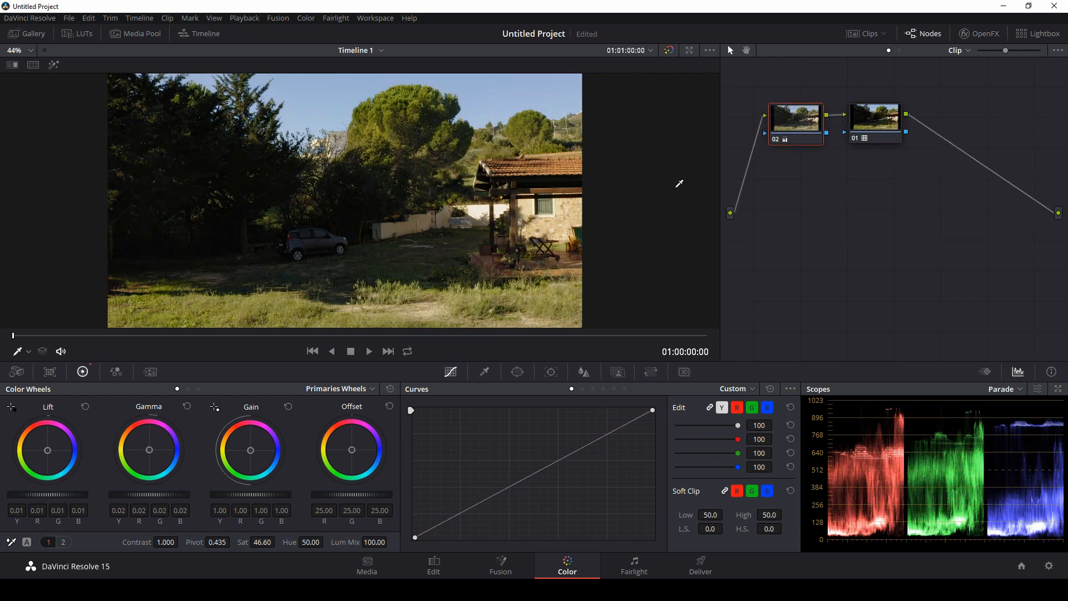
mouse_move(521, 182)
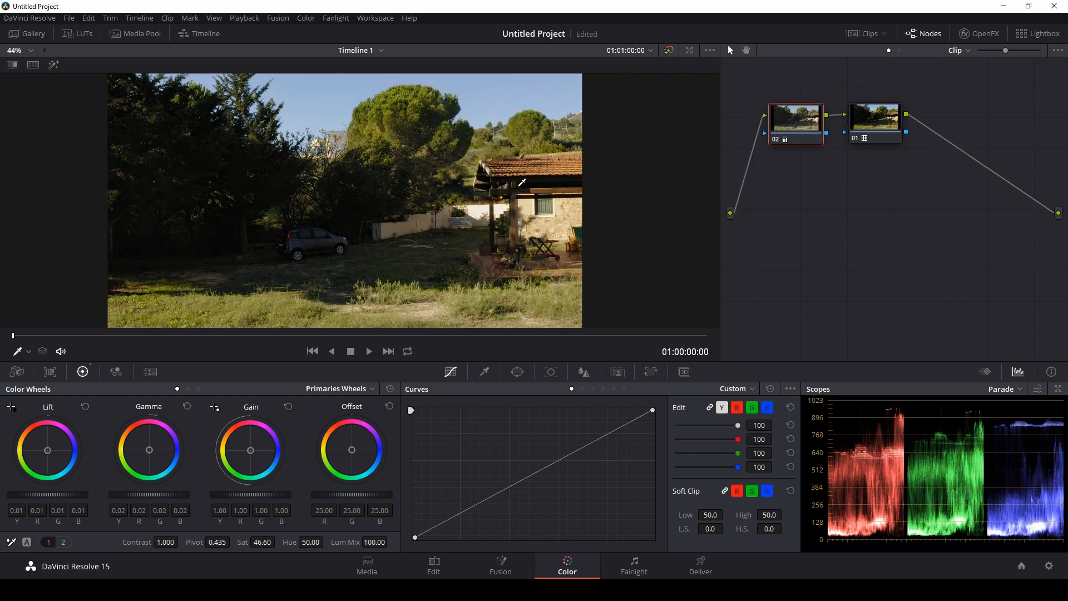
Add a control point to node 02's custom curve and pull it down toward the shadows.
left_click(874, 120)
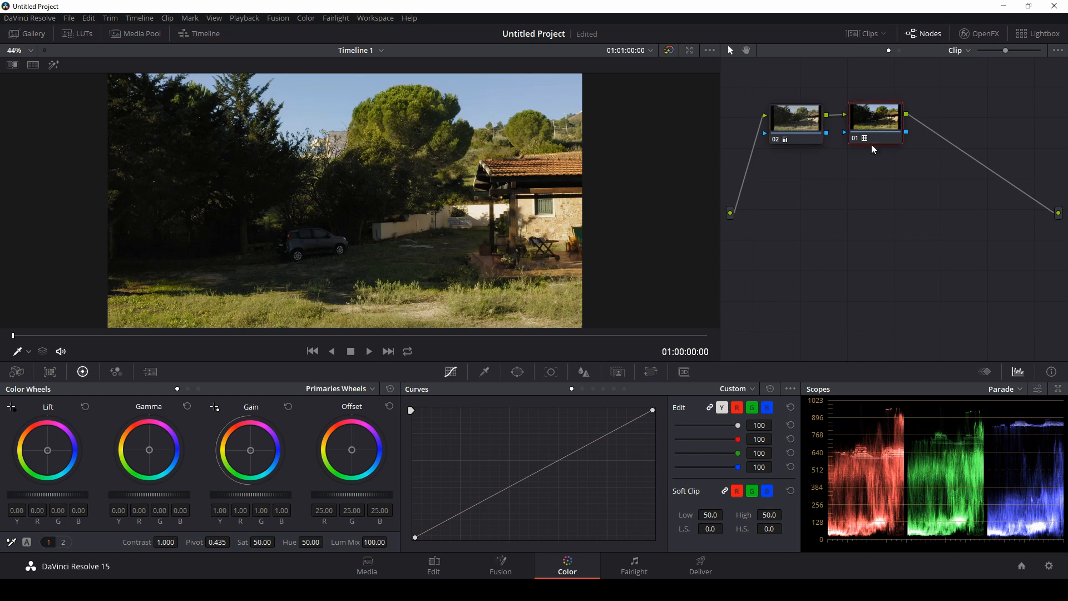
mouse_move(205, 148)
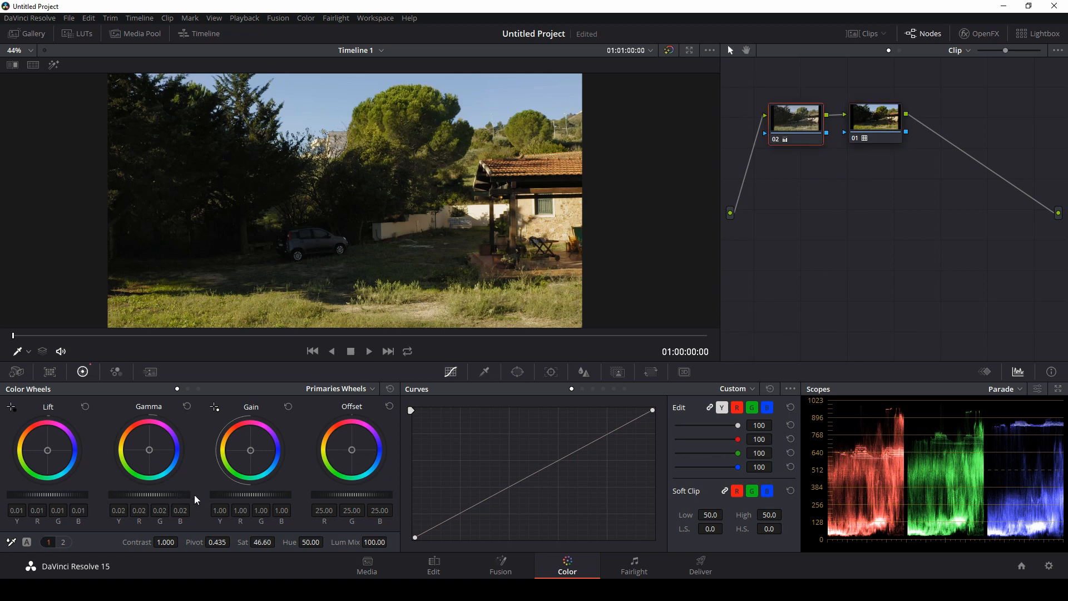
left_click(493, 494)
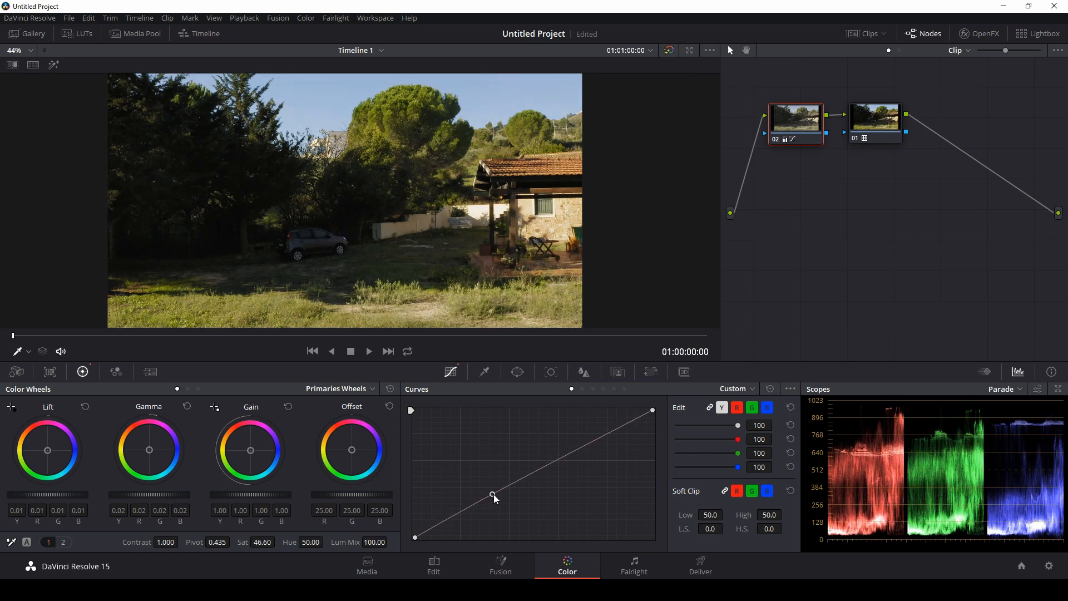
left_click_drag(494, 495, 444, 524)
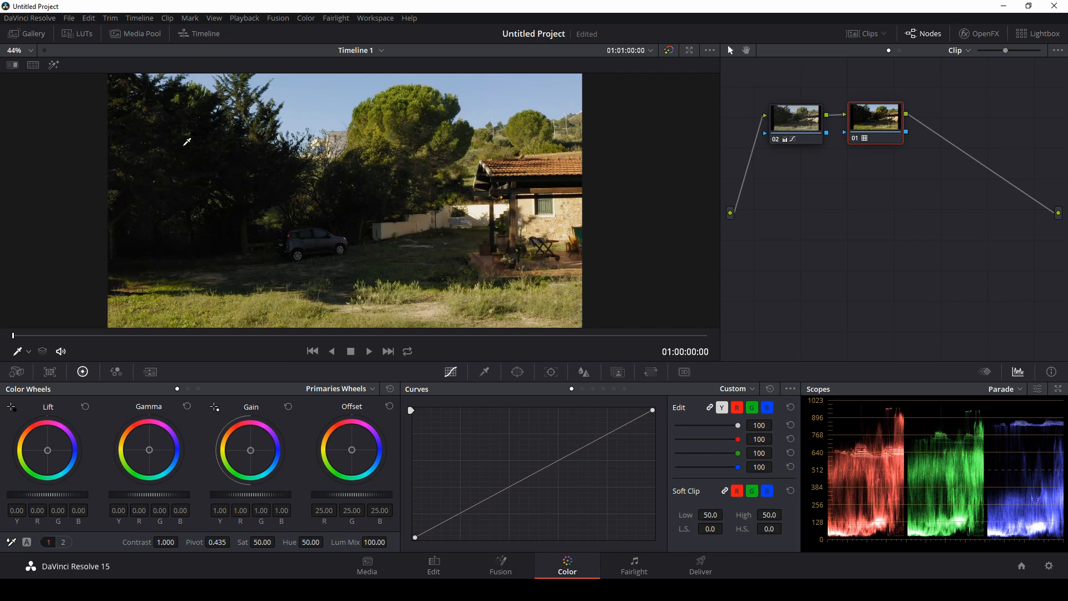
Return to node 01 with the installed LUT browser showing.
left_click(77, 34)
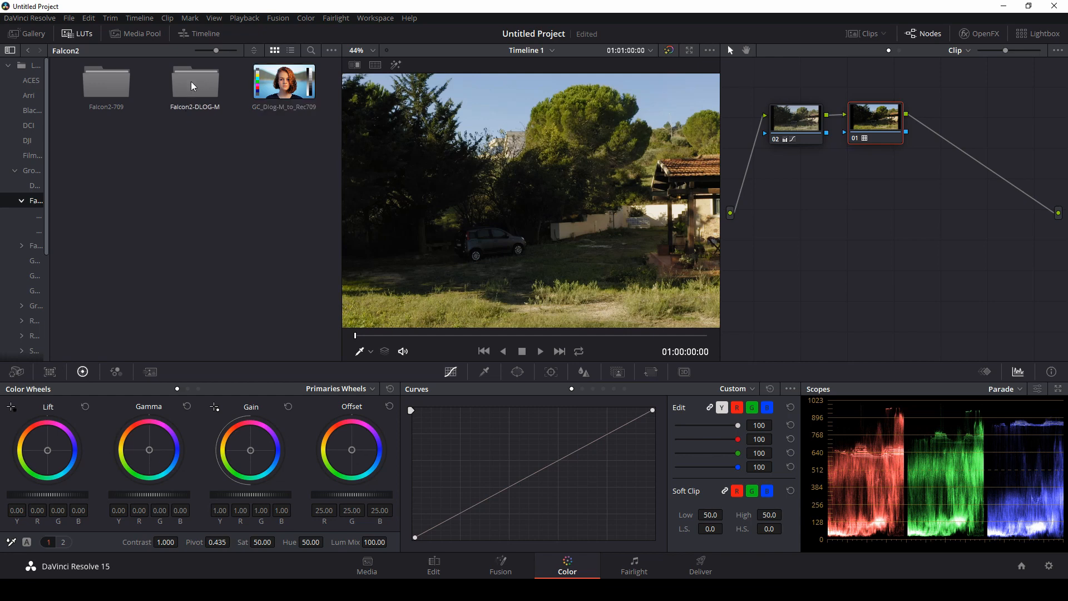
Enter the Falcon2-DLOG-M folder to reveal its individual look LUTs for node 01.
double_click(194, 81)
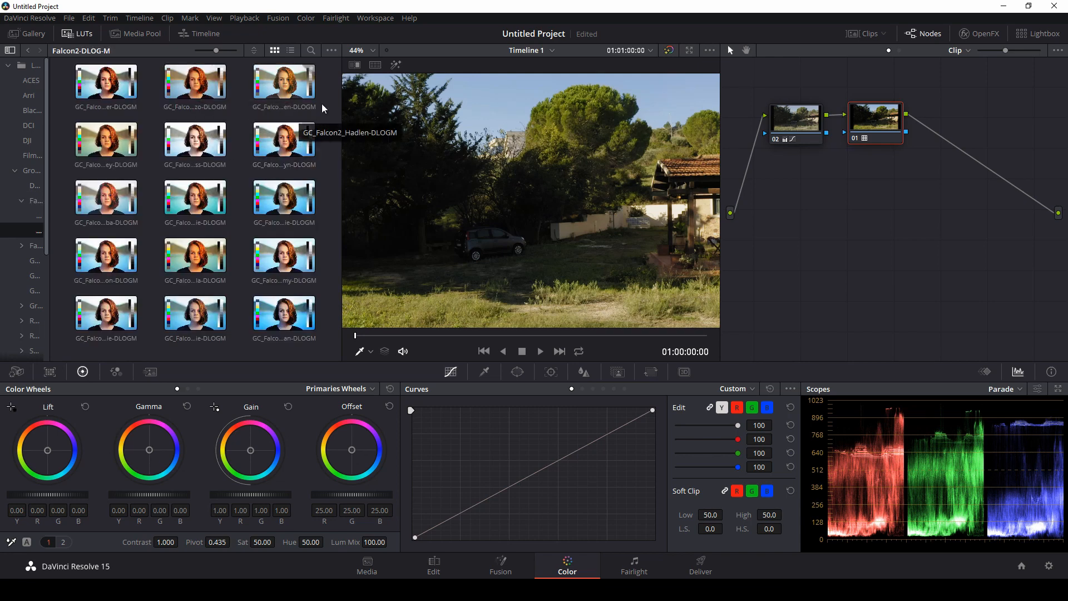
mouse_move(327, 175)
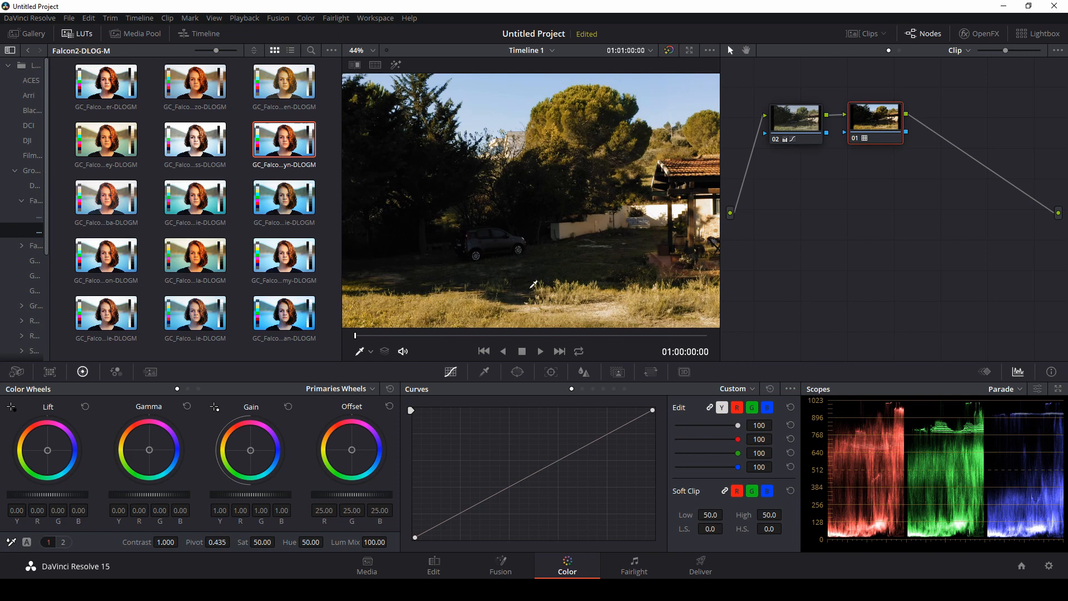
mouse_move(539, 223)
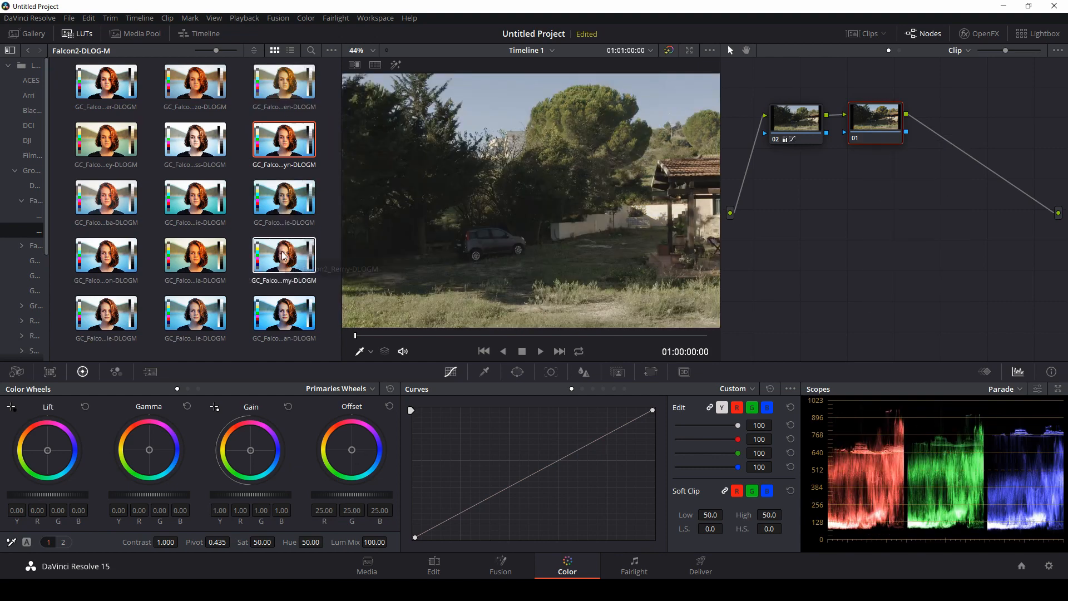
mouse_move(196, 314)
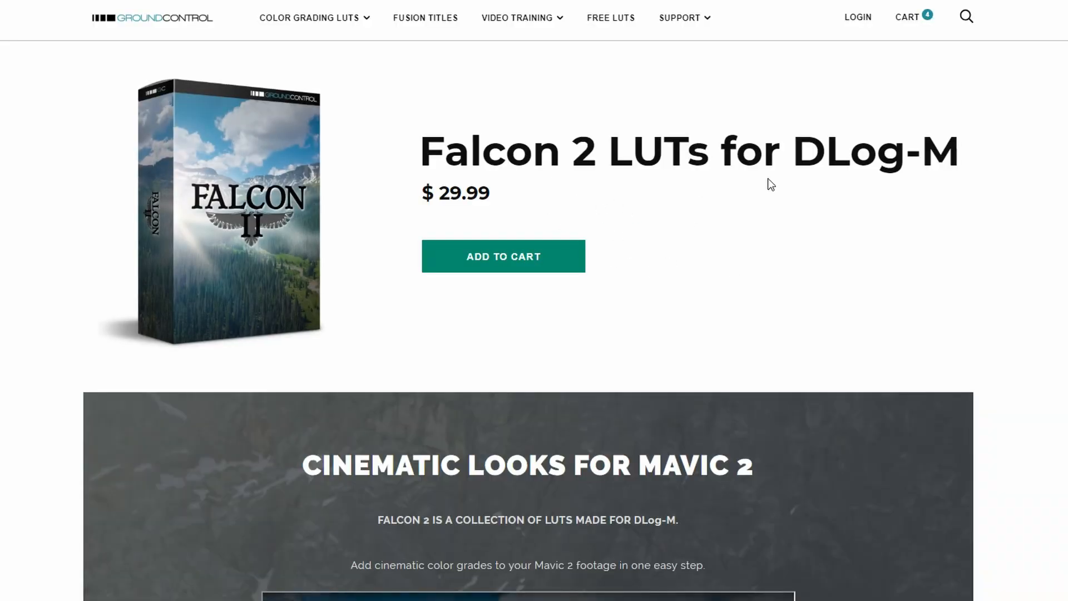
mouse_move(899, 259)
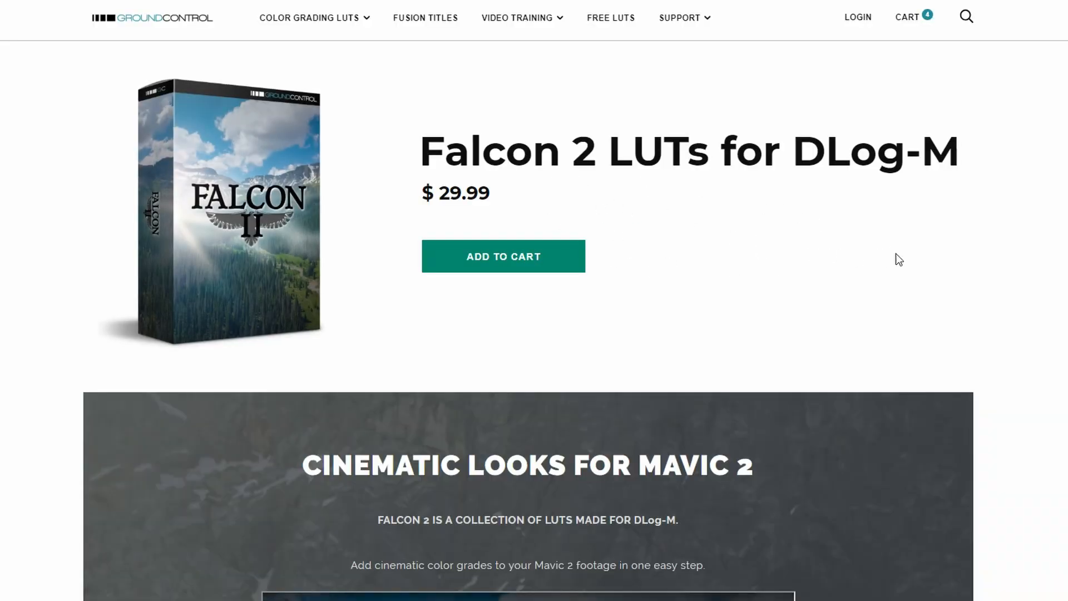
Scroll the Falcon 2 product page down to the ungraded-versus-Larkyn comparison sliders.
scroll("down", 3)
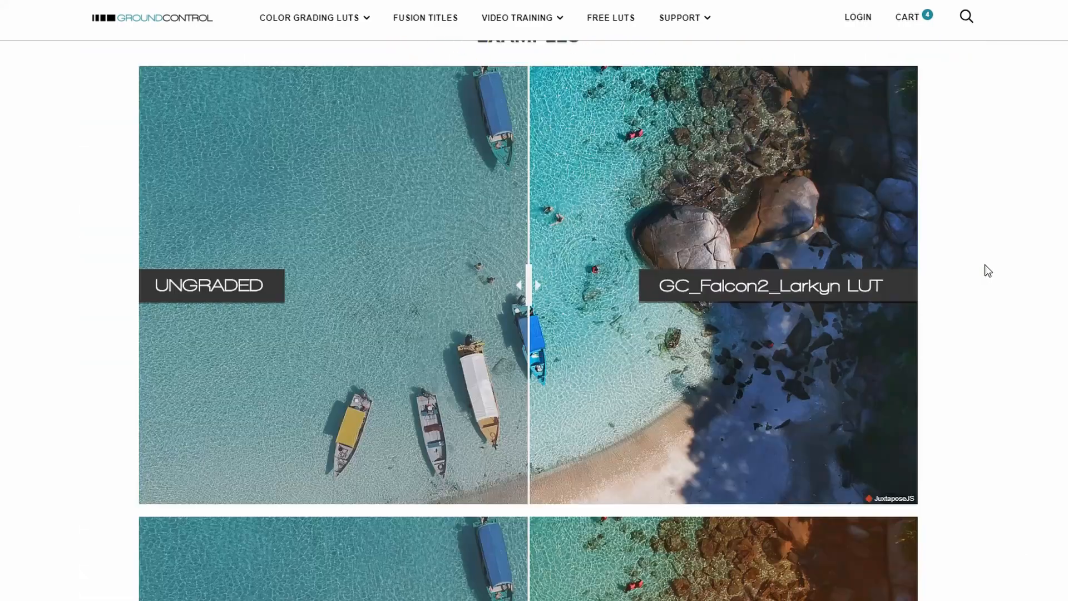
scroll("down", 3)
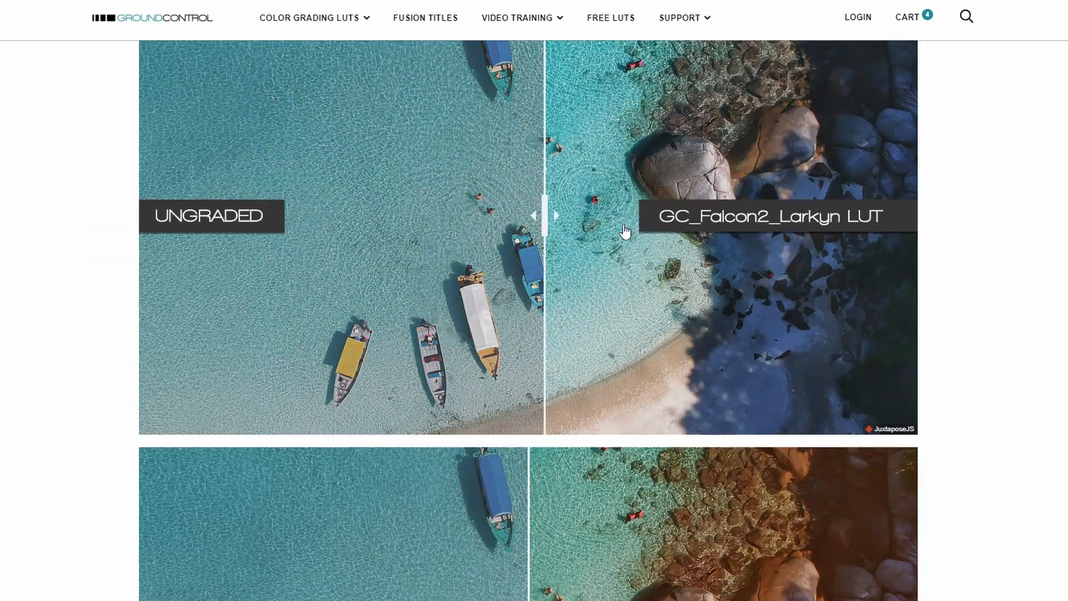
scroll("down", 3)
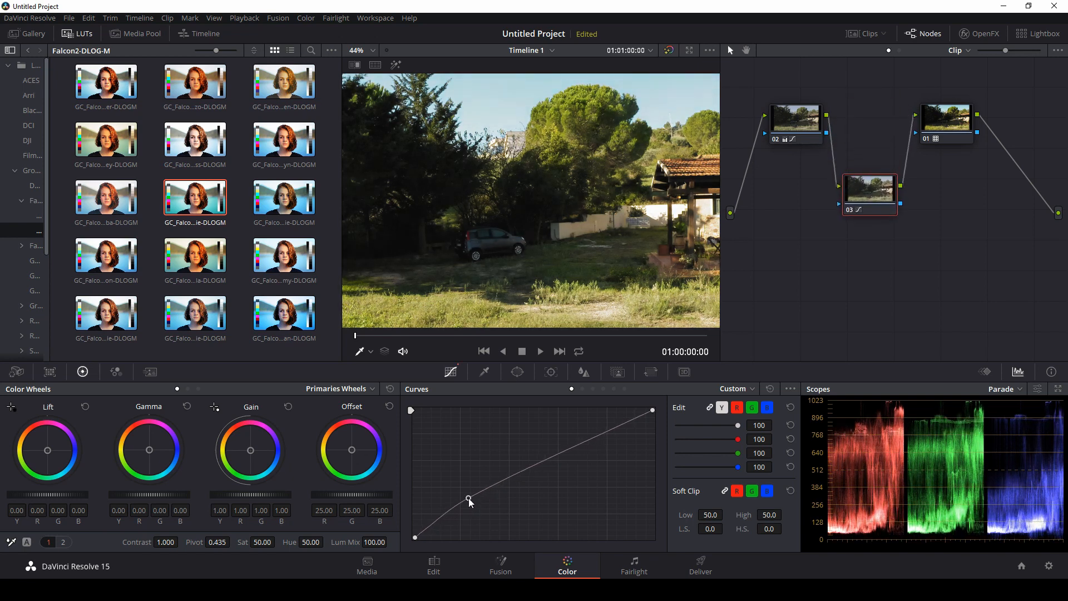
Lift the shadow point on node 03's Custom curve and add a midtone point flattening the upper curve.
left_click_drag(469, 499, 475, 491)
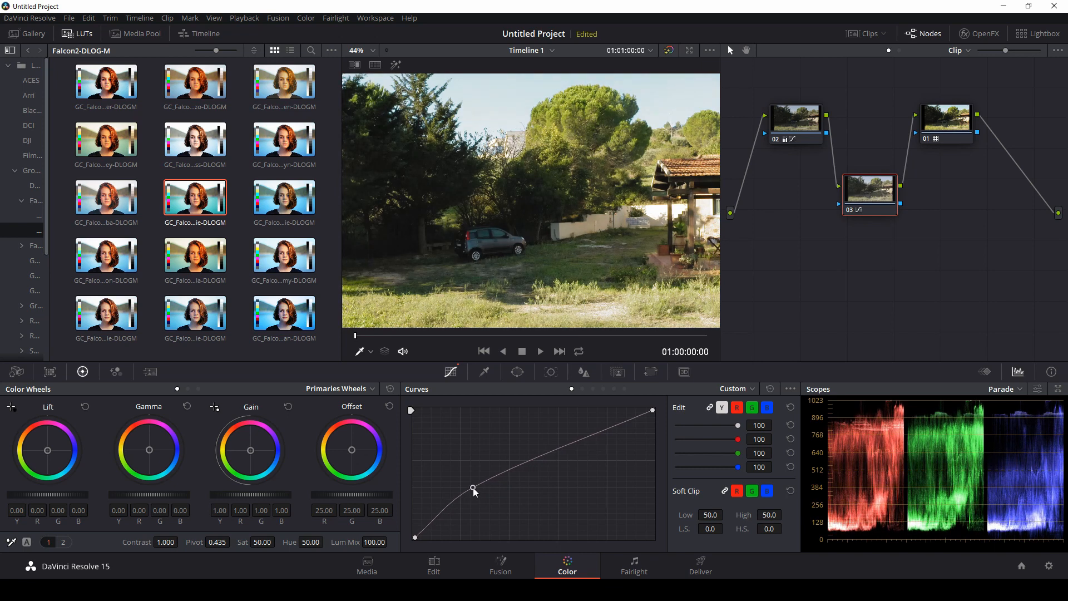
left_click_drag(475, 490, 466, 491)
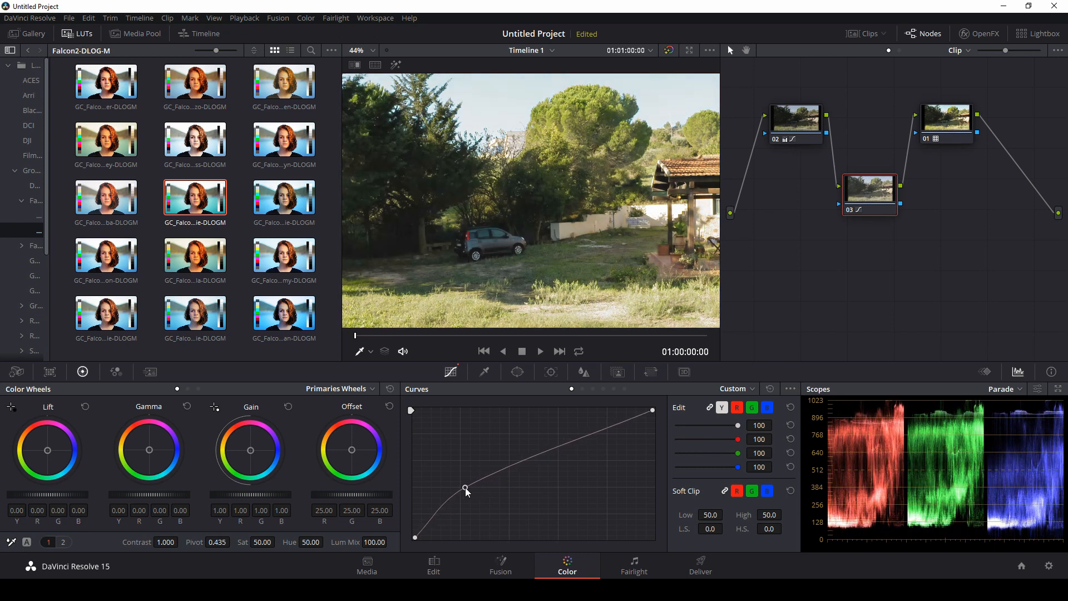
left_click_drag(465, 491, 457, 492)
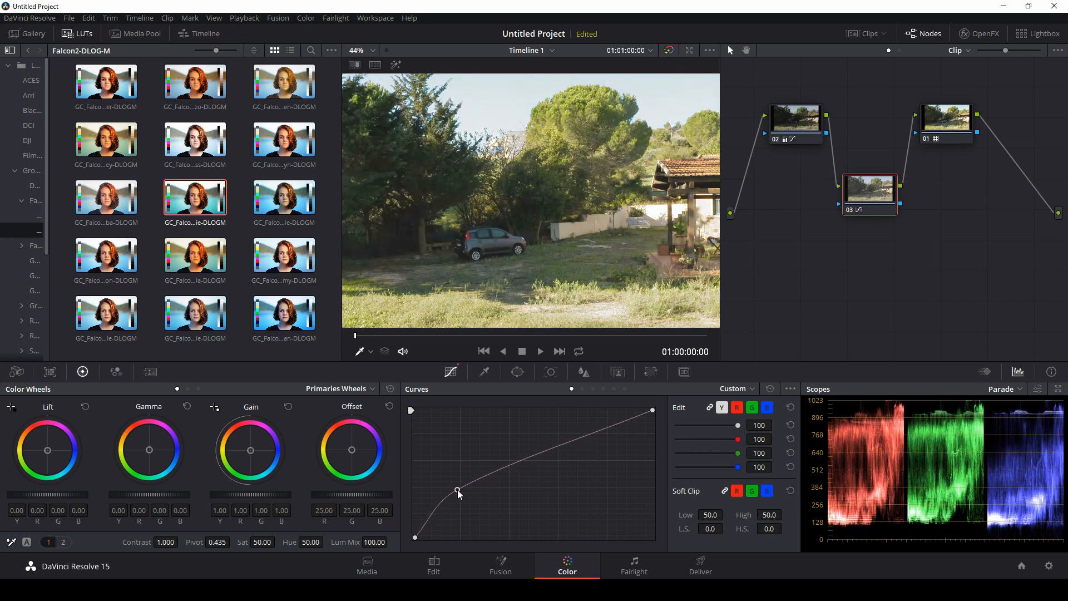
left_click_drag(457, 491, 466, 488)
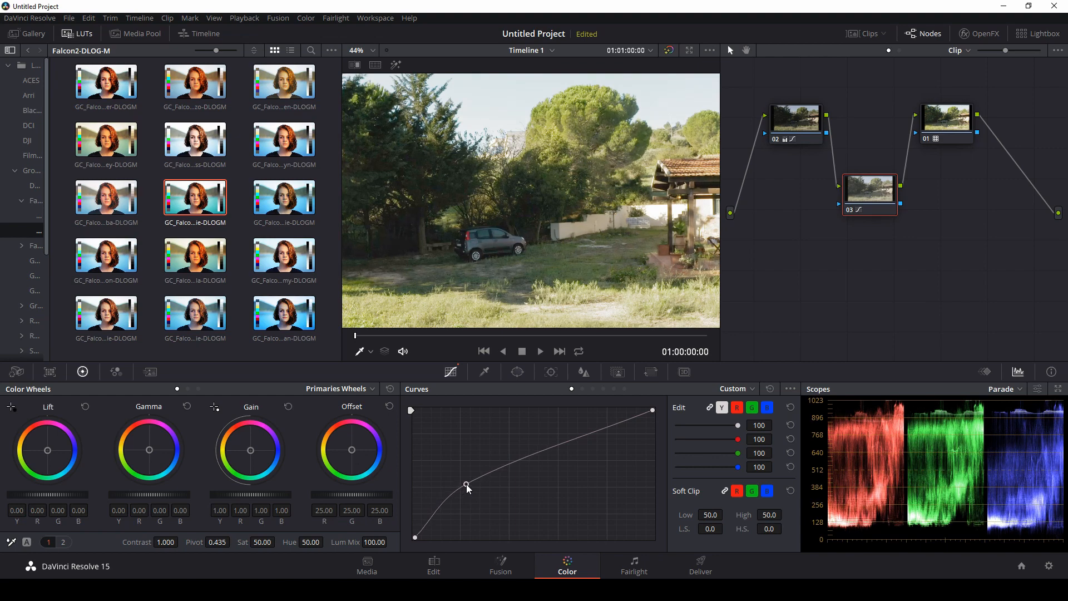
left_click_drag(467, 488, 546, 469)
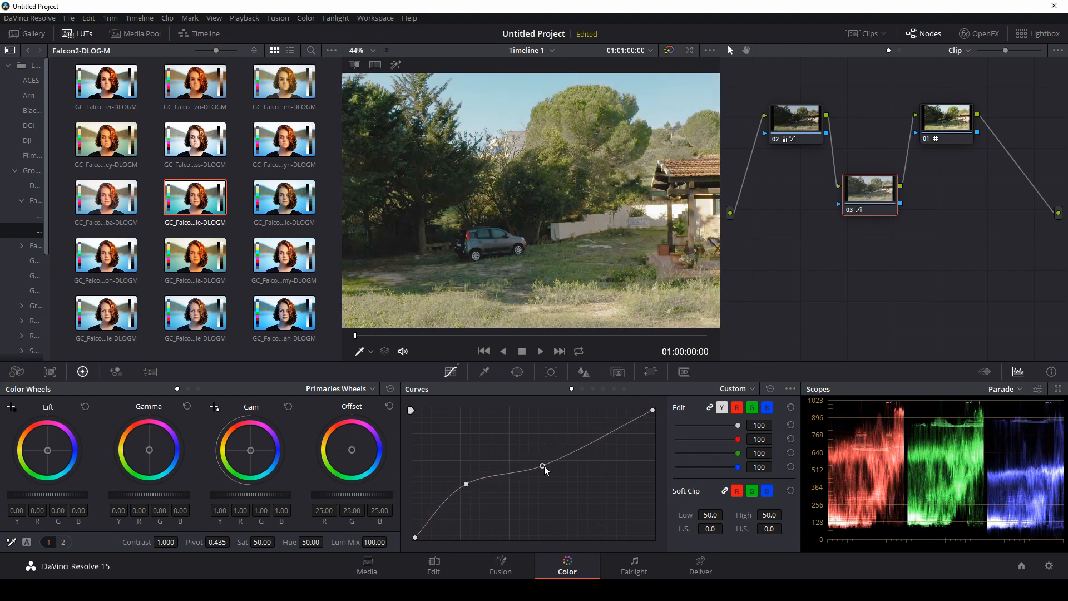
left_click_drag(545, 468, 553, 468)
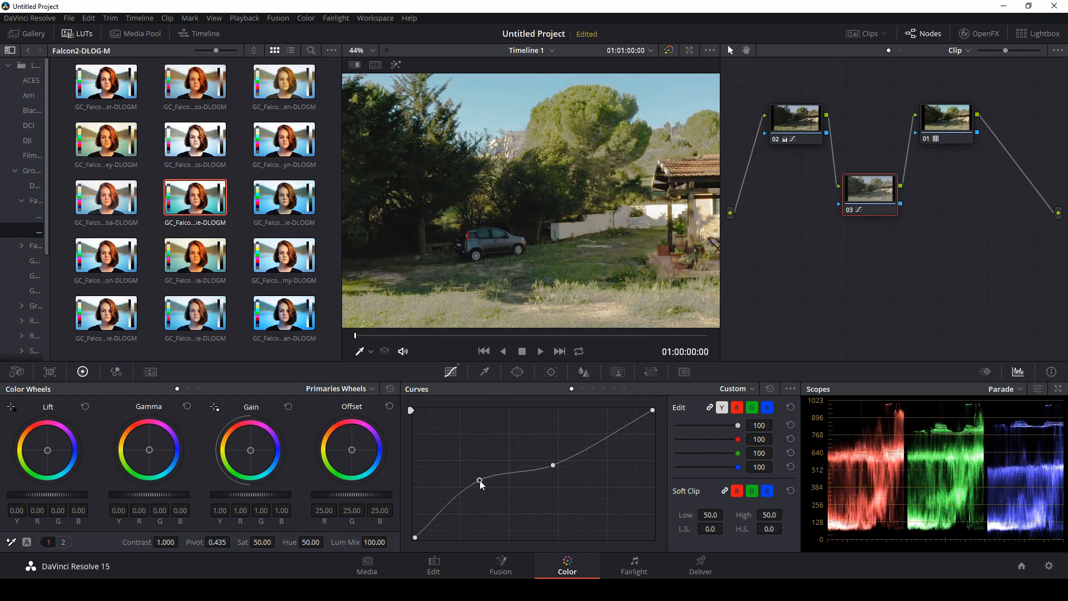
Refine the shadow point and add a point near the blacks to deepen them.
left_click_drag(480, 481, 478, 490)
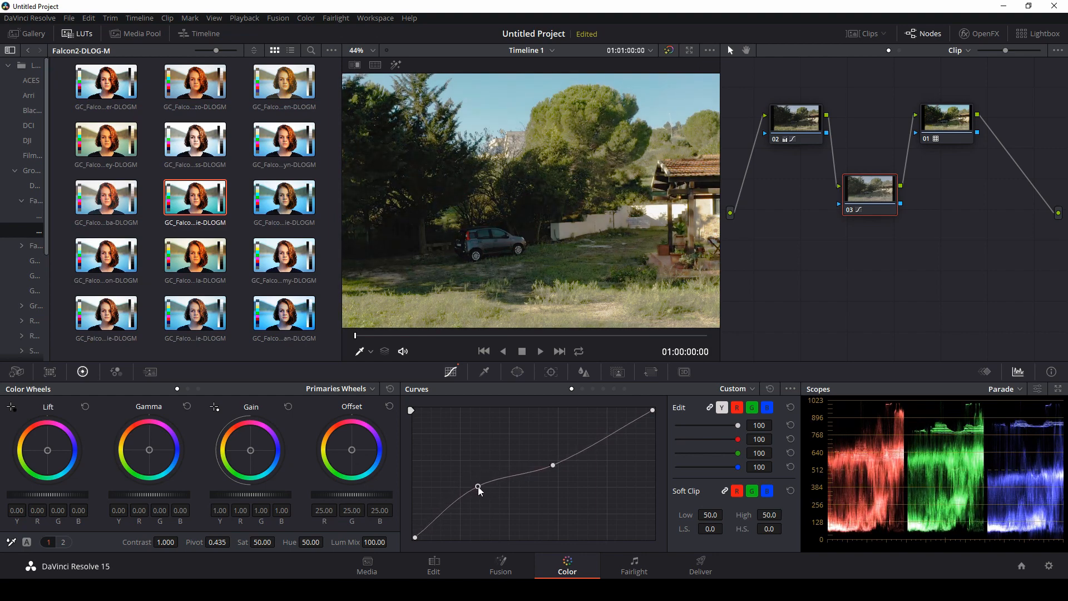
left_click_drag(478, 488, 440, 524)
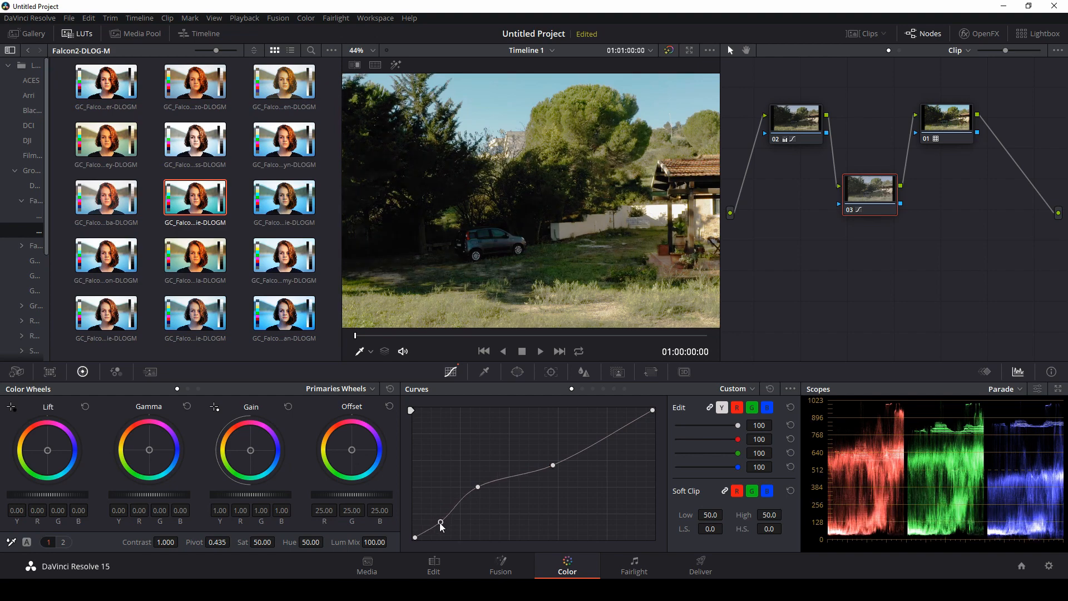
left_click_drag(441, 524, 479, 486)
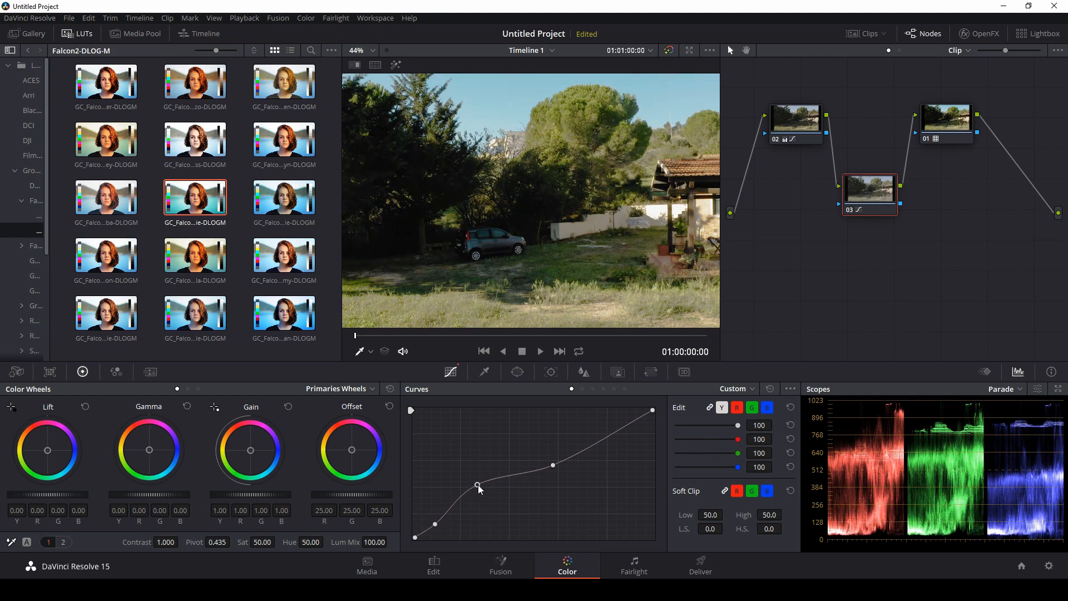
left_click(518, 371)
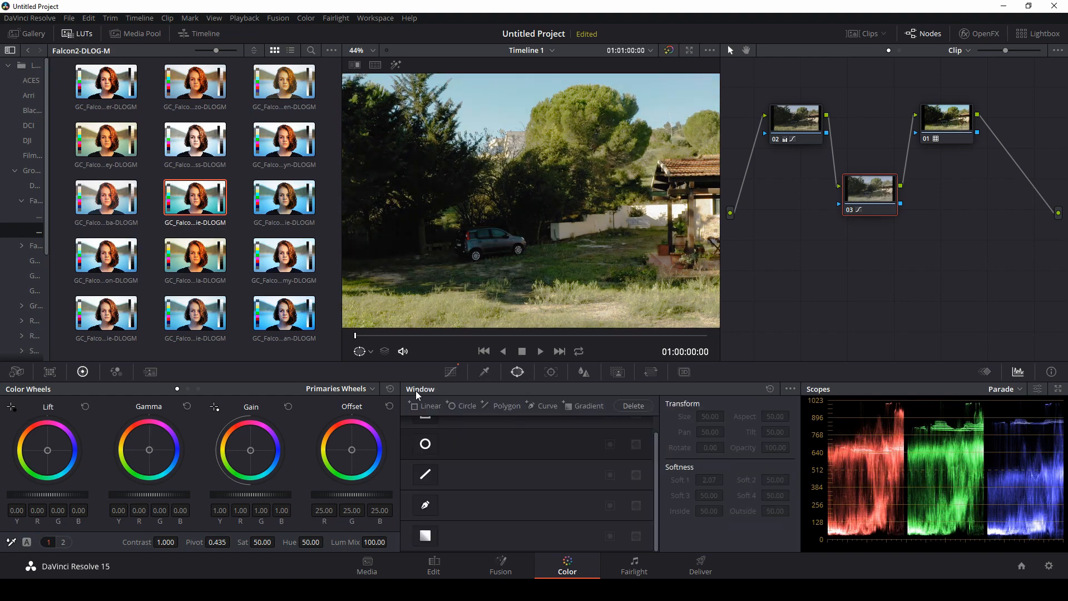
Draw a Curve power window over the shaded trees and car, brighten its shadows, and track it forward.
left_click(425, 505)
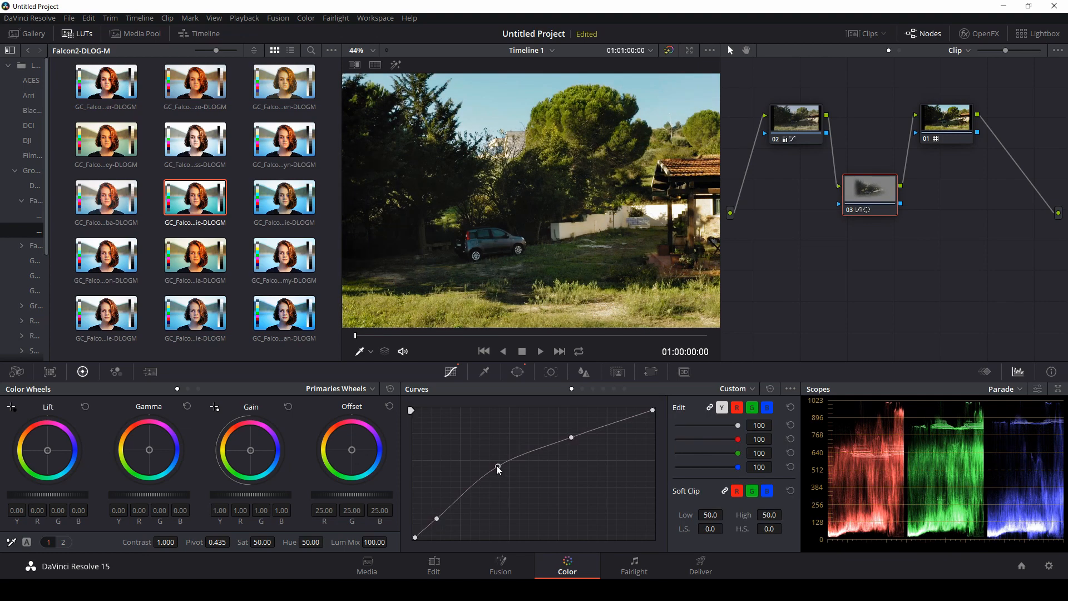
left_click_drag(497, 470, 439, 518)
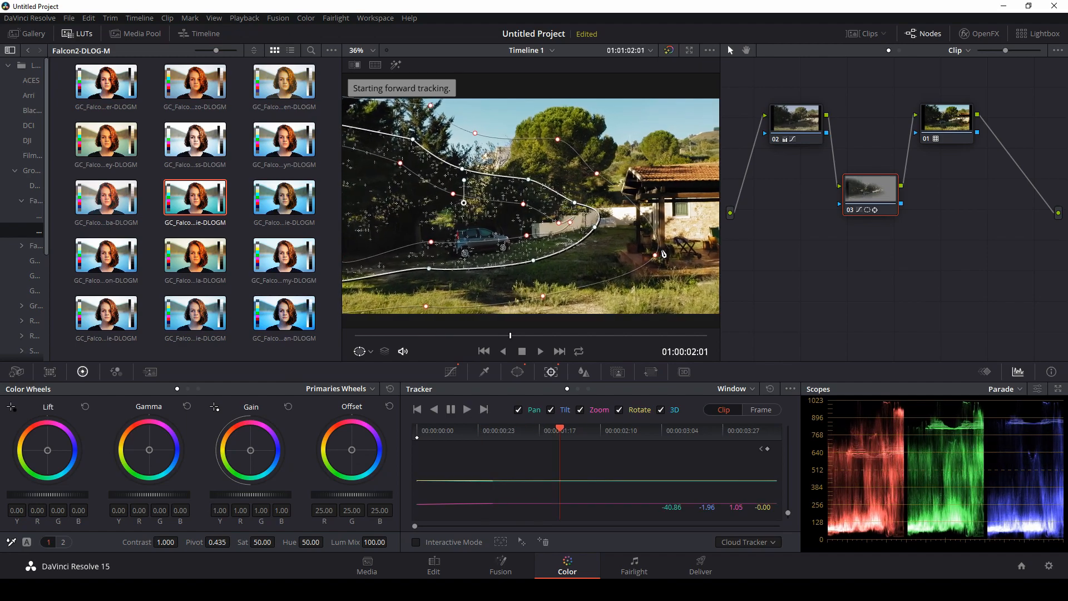
left_click(482, 410)
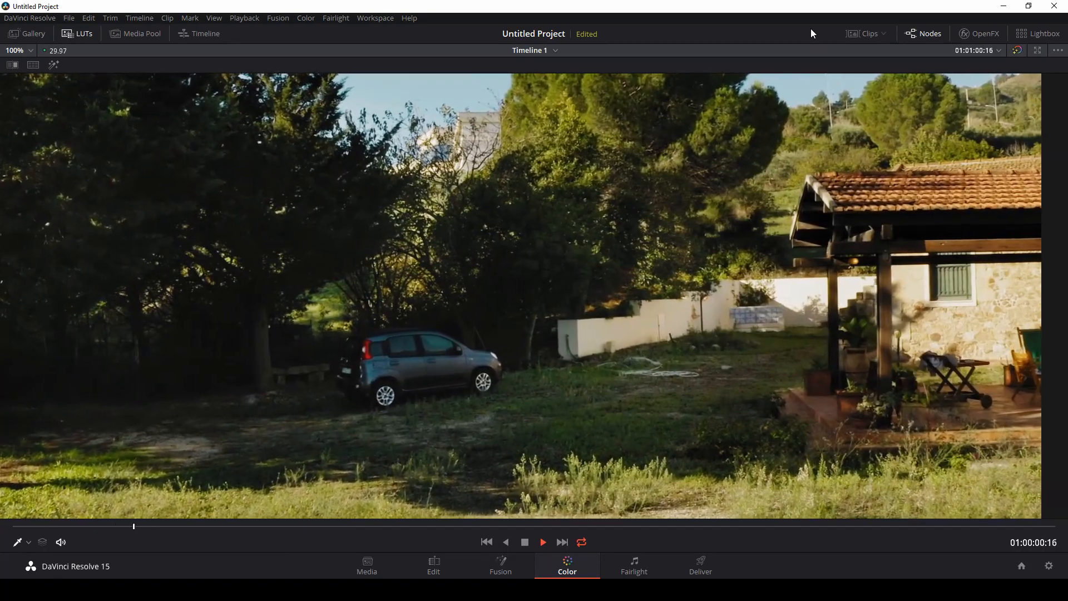
Play the finished graded clip looping in the enhanced viewer.
left_click(542, 542)
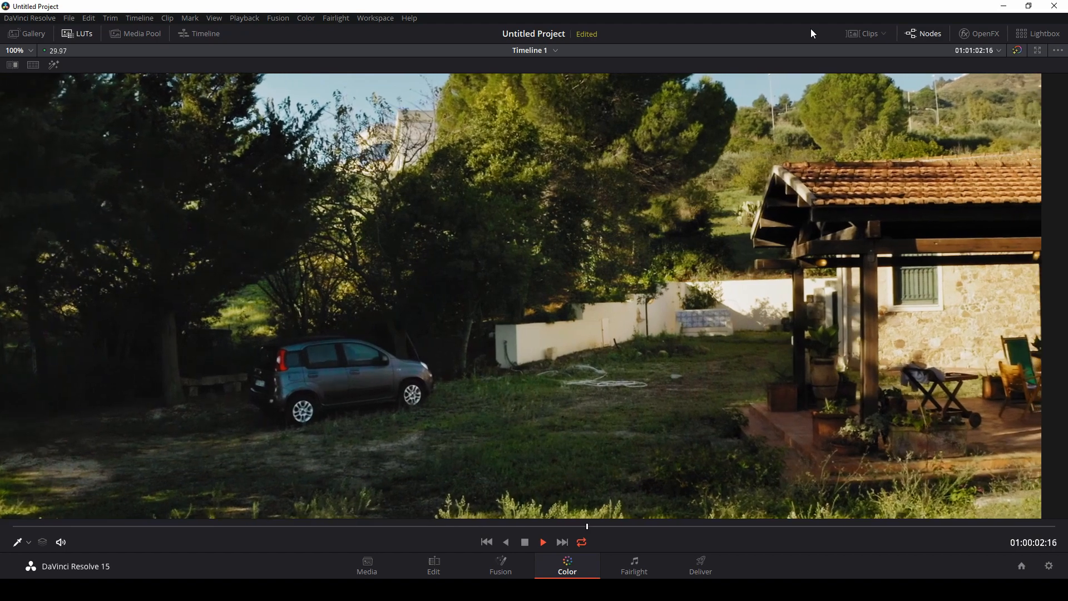